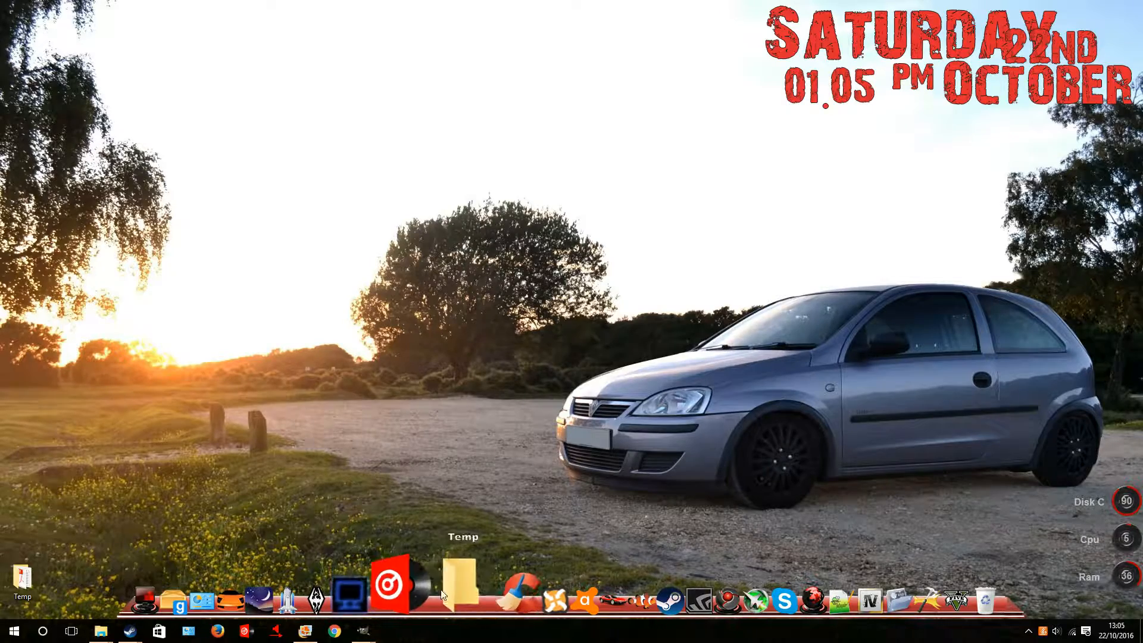
{"action": "mouse_move", "coordinate": [418, 582]}
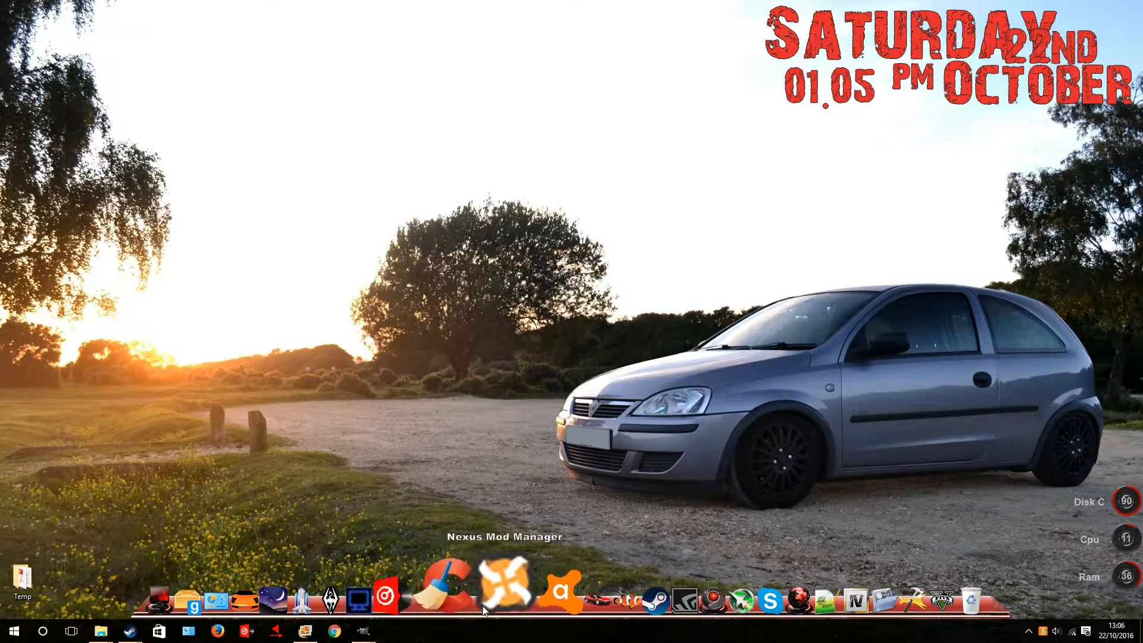
Save RocketDock-v1.3.5.exe to the Desktop and launch the downloaded installer.
{"action": "right_click", "coordinate": [502, 583]}
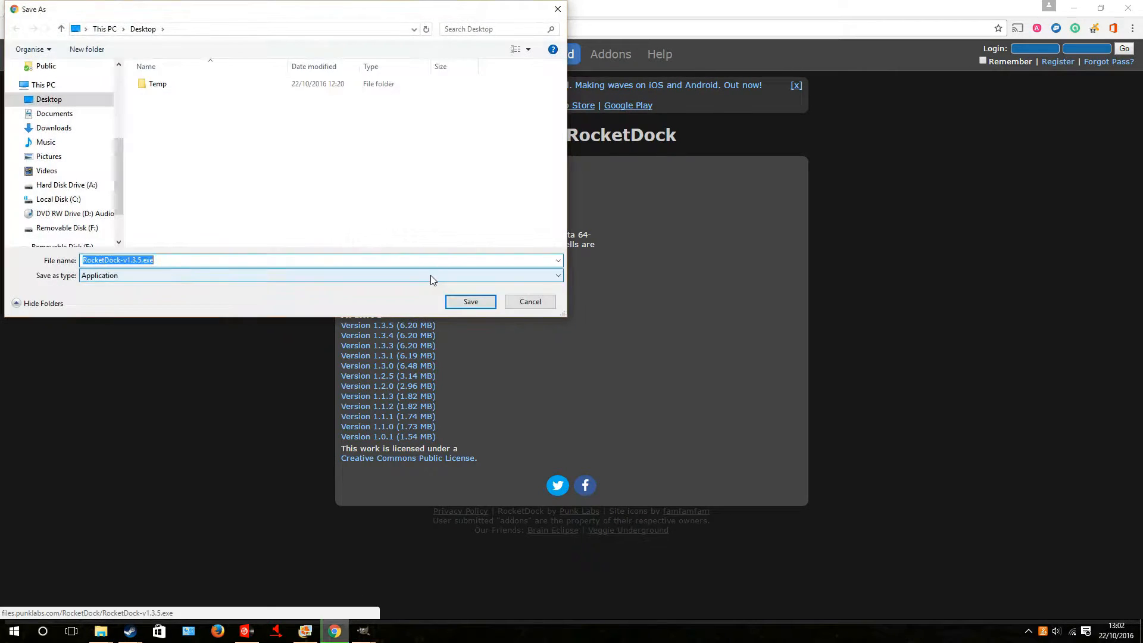
{"action": "left_click", "coordinate": [470, 302]}
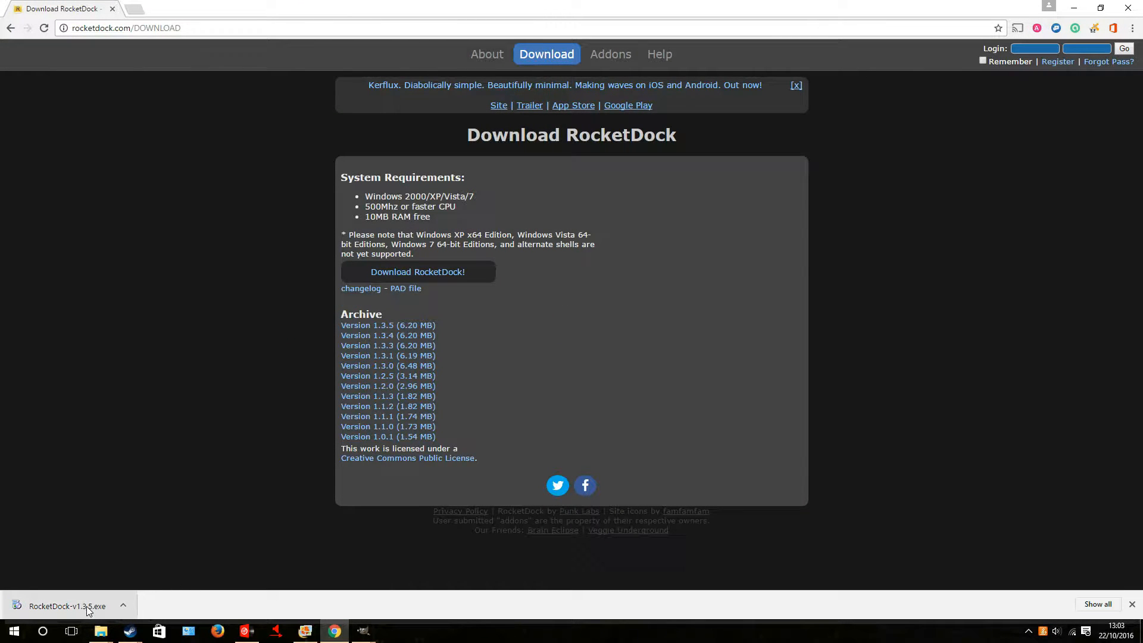
{"action": "left_click", "coordinate": [67, 606]}
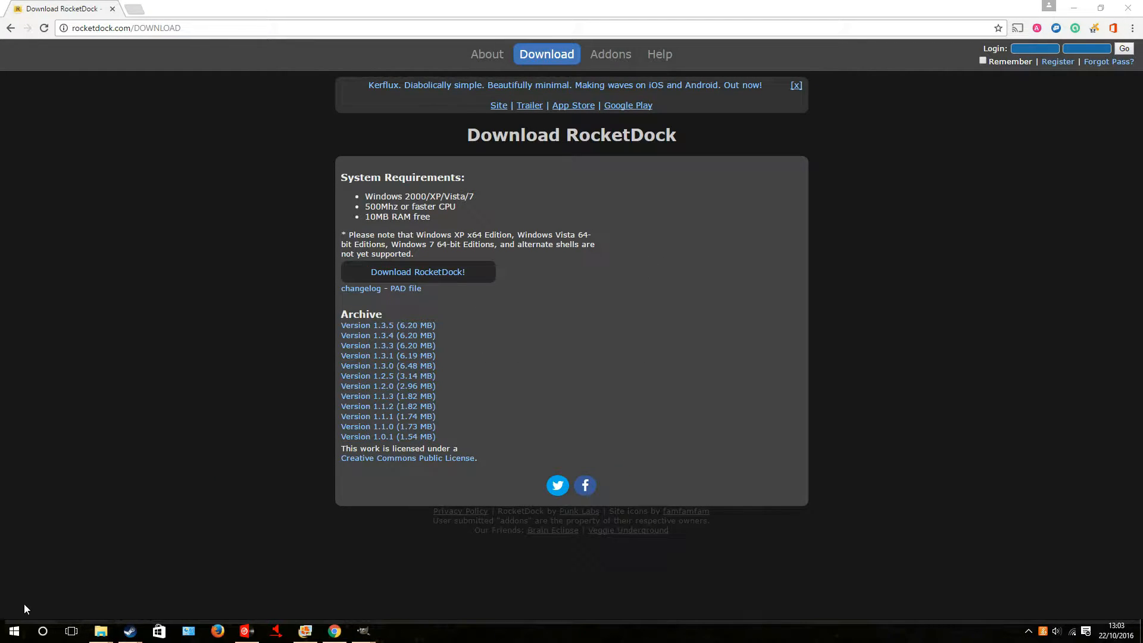
Search the Start menu for 'rocket' and launch RocketDock from its tile.
{"action": "left_click", "coordinate": [13, 630]}
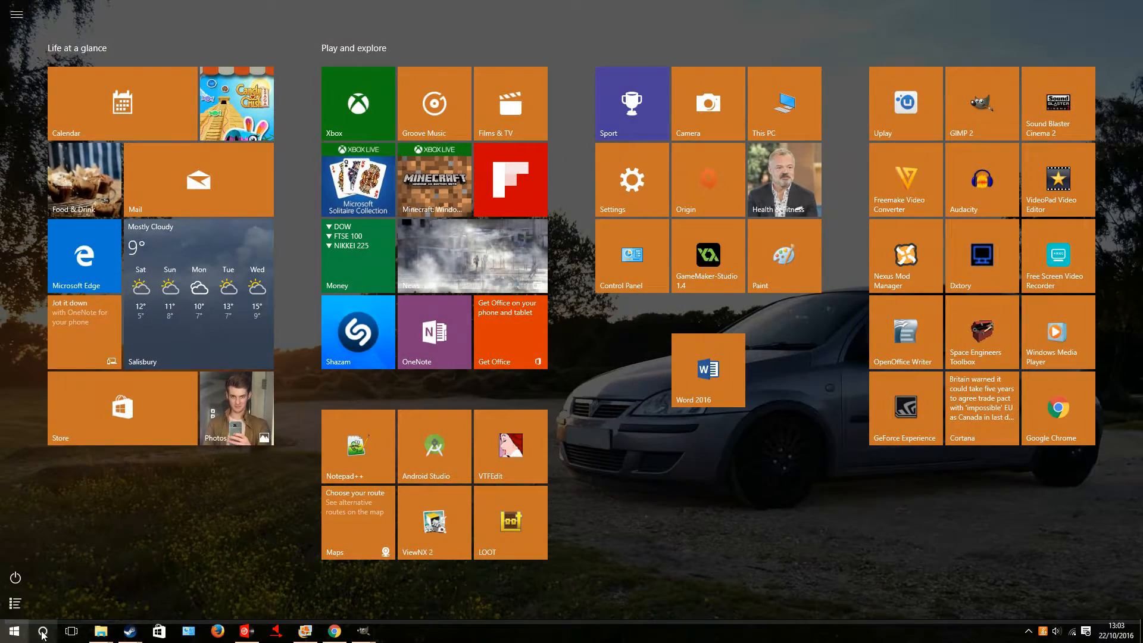
{"action": "left_click", "coordinate": [42, 631]}
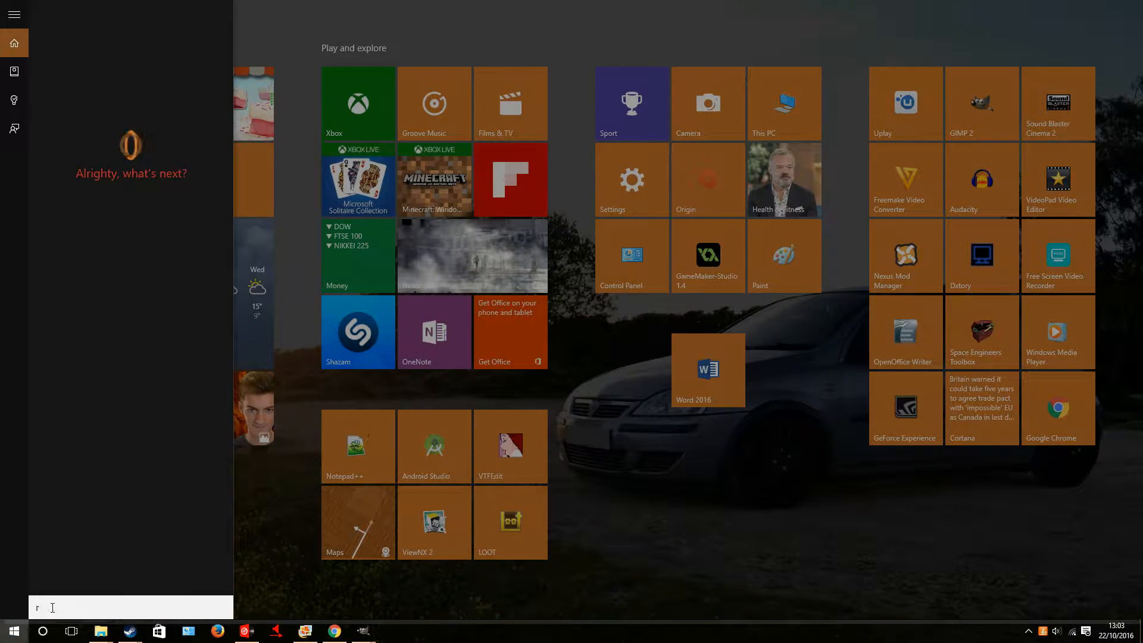
{"action": "type", "text": "ocket"}
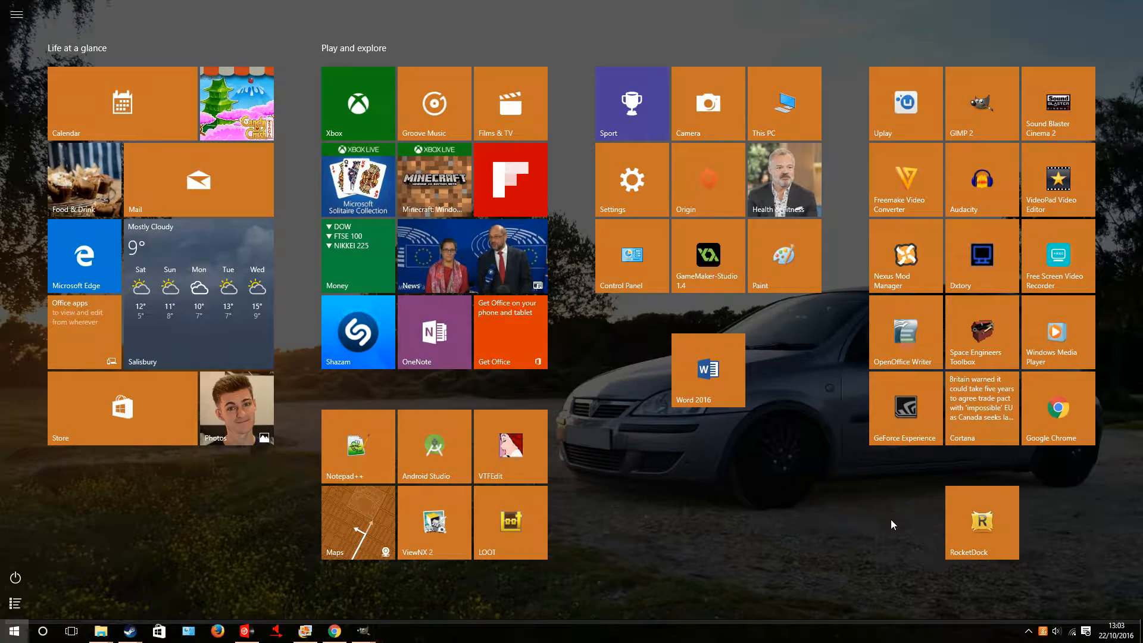
{"action": "left_click", "coordinate": [13, 629]}
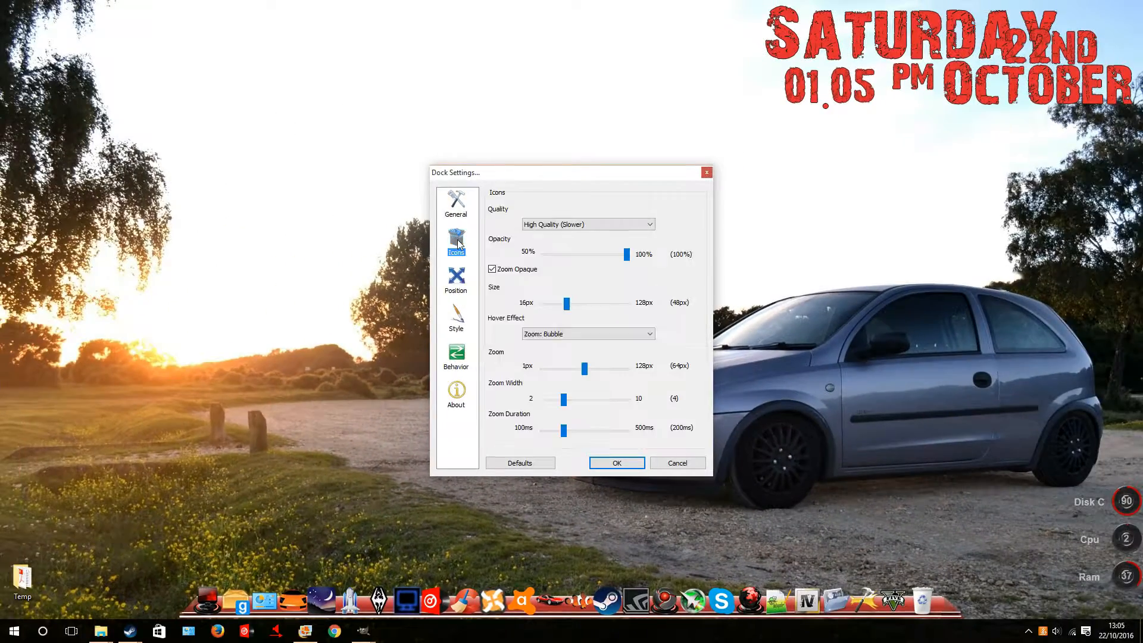
{"action": "left_click", "coordinate": [455, 278]}
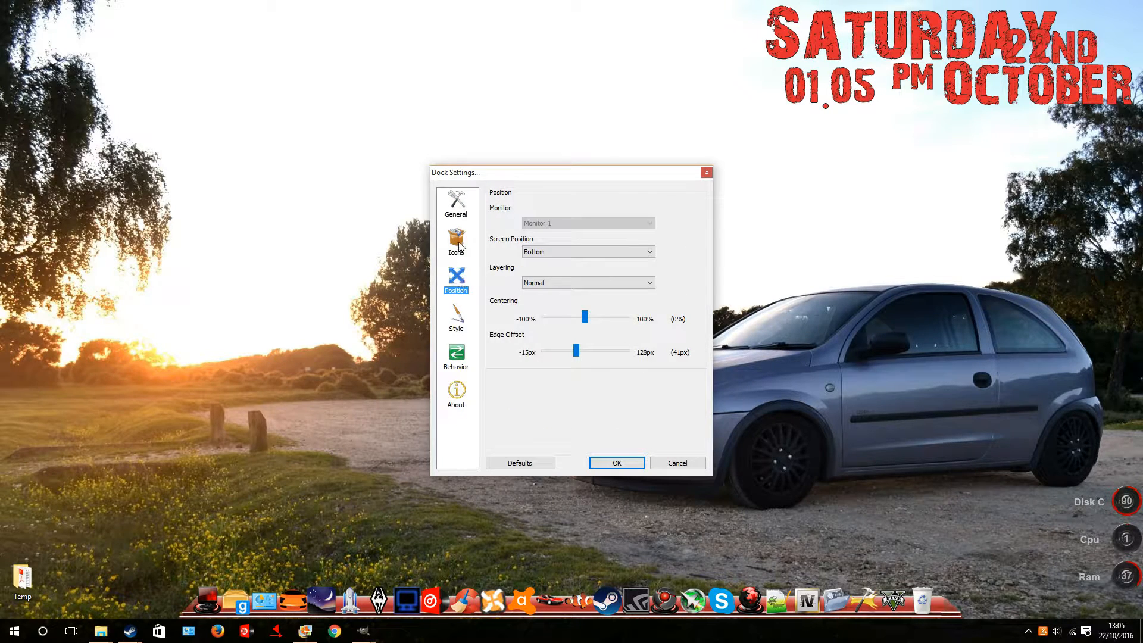
{"action": "left_click", "coordinate": [456, 240]}
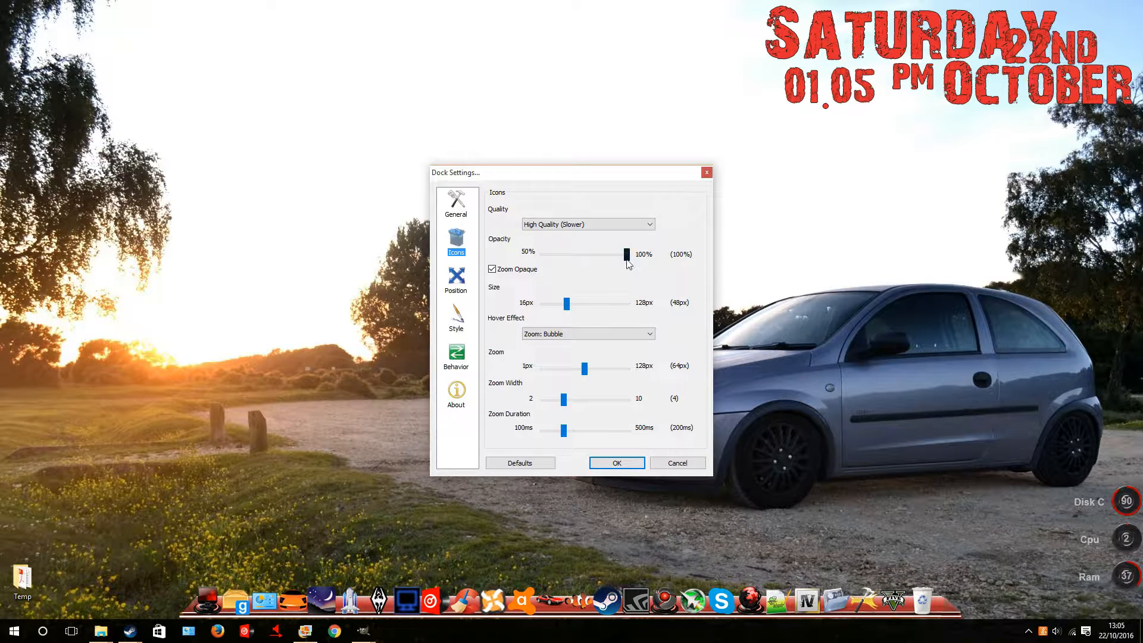
{"action": "left_click_drag", "start_coordinate": [626, 254], "coordinate": [543, 253]}
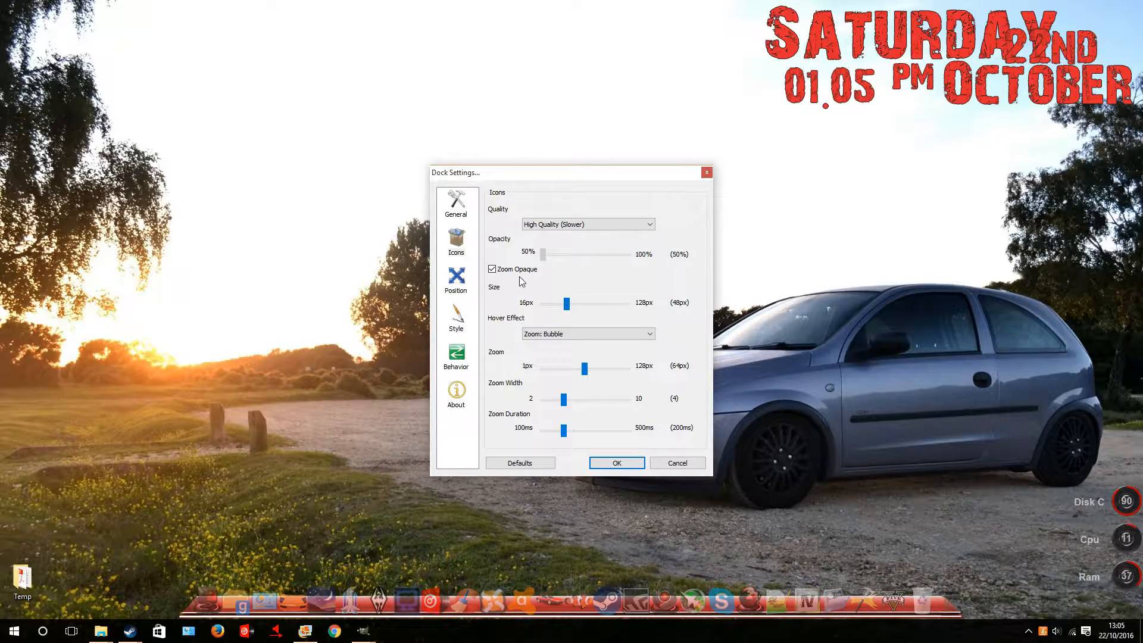
{"action": "left_click", "coordinate": [615, 463]}
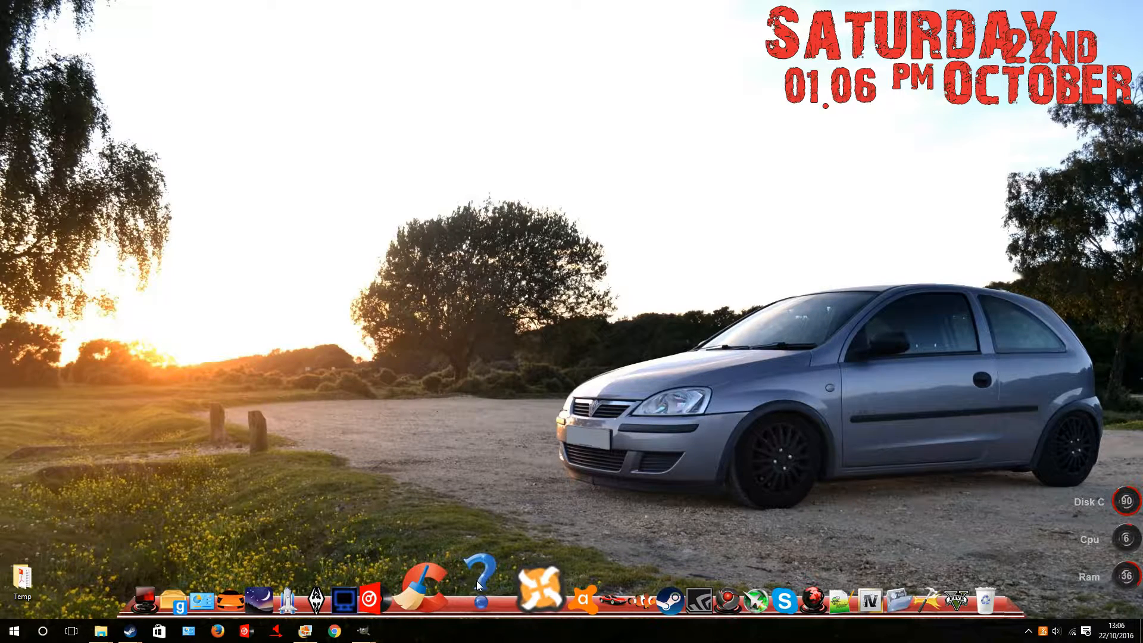
Reach rocketdock.com from a Google search and search its Addons for chrome icons.
{"action": "type", "text": "rocketdock"}
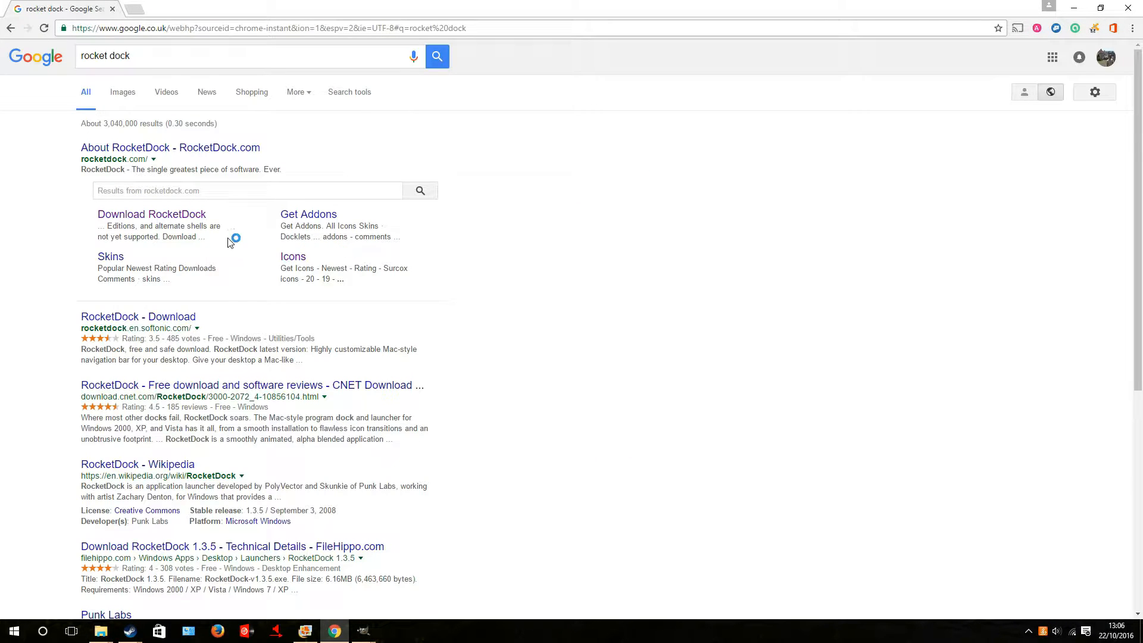
{"action": "left_click", "coordinate": [170, 147]}
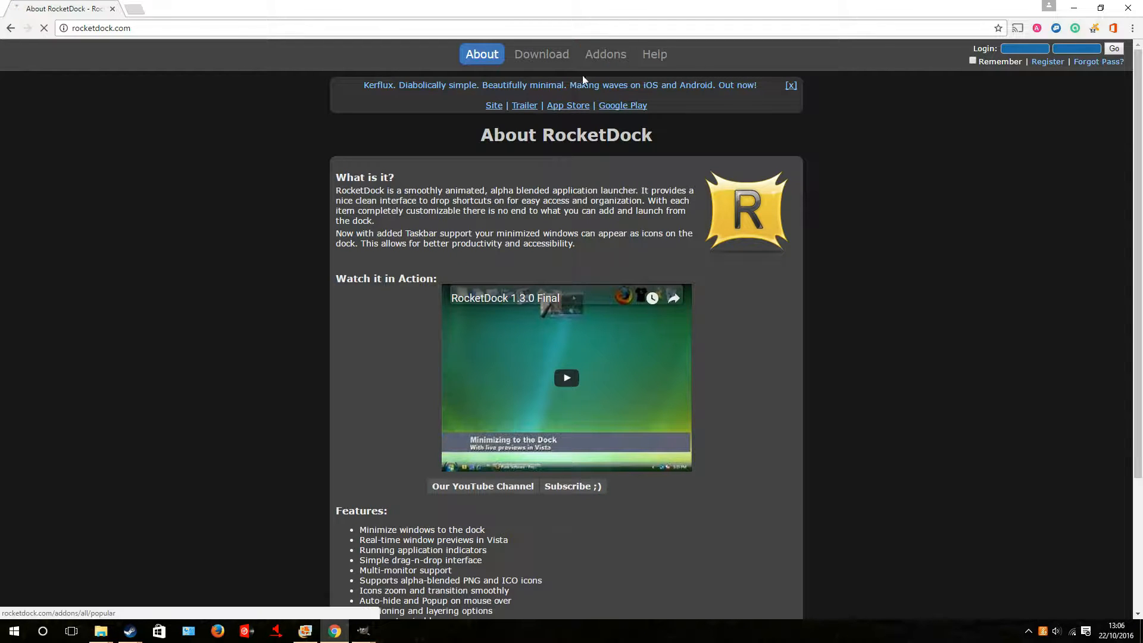
{"action": "left_click", "coordinate": [605, 54]}
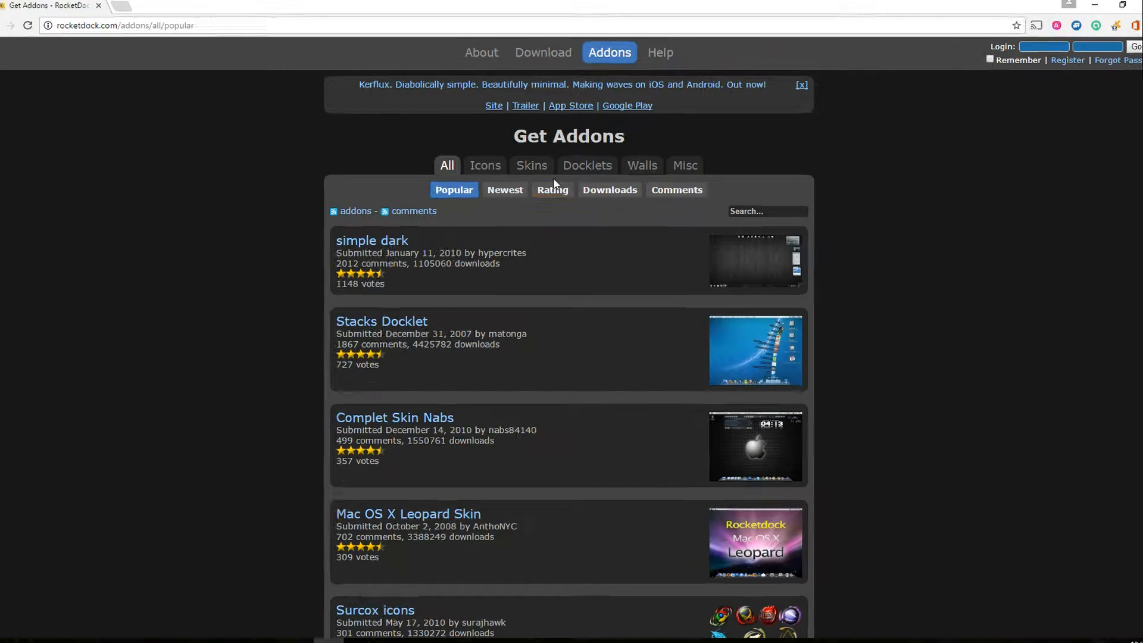
{"action": "left_click", "coordinate": [485, 164]}
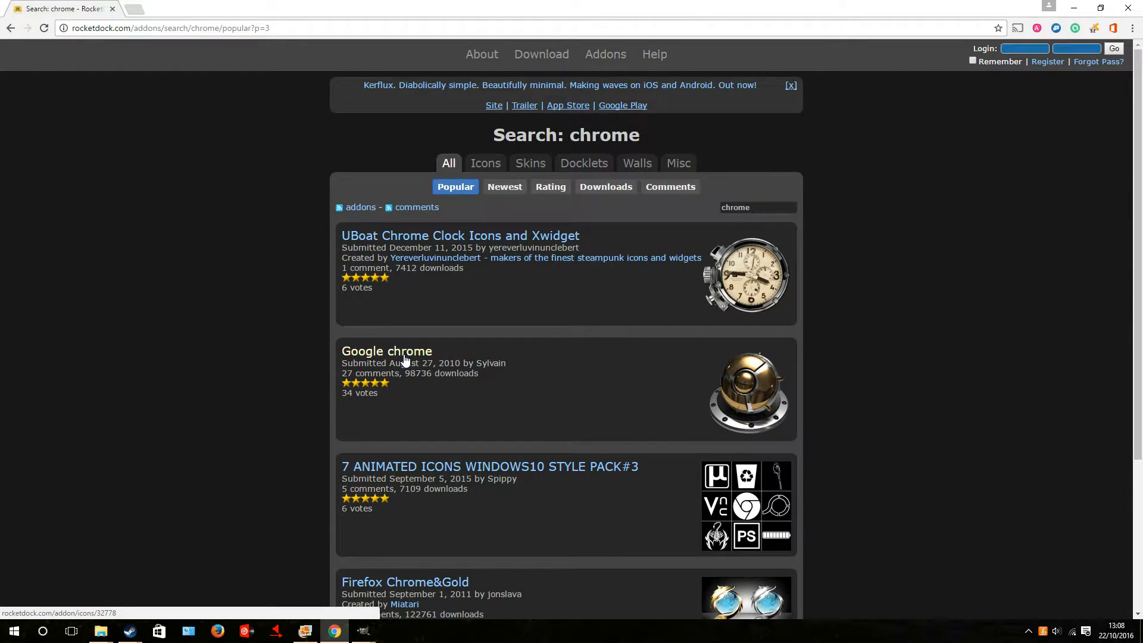
Download the Google chrome icon addon as Google.zip and show it in Downloads.
{"action": "left_click", "coordinate": [386, 350]}
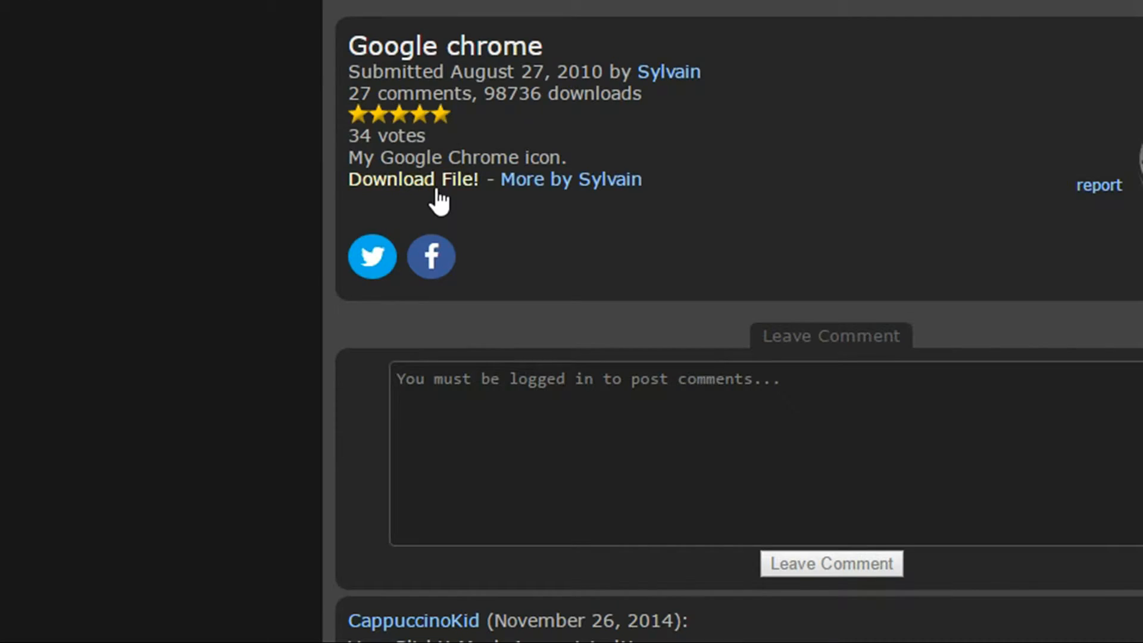
{"action": "left_click", "coordinate": [413, 179]}
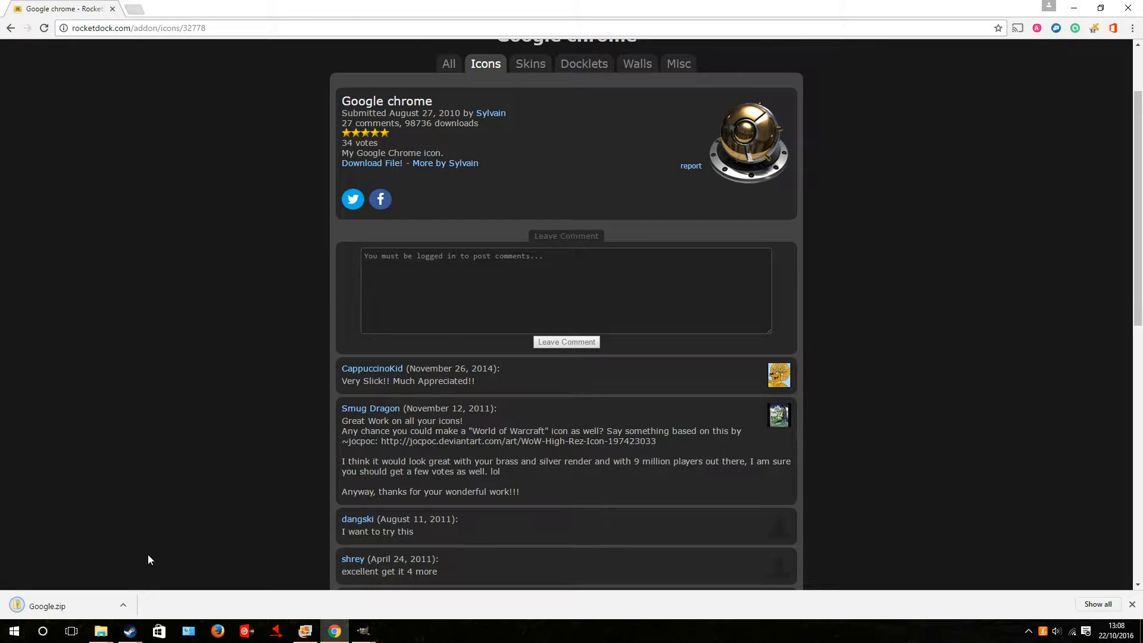
{"action": "left_click", "coordinate": [47, 606]}
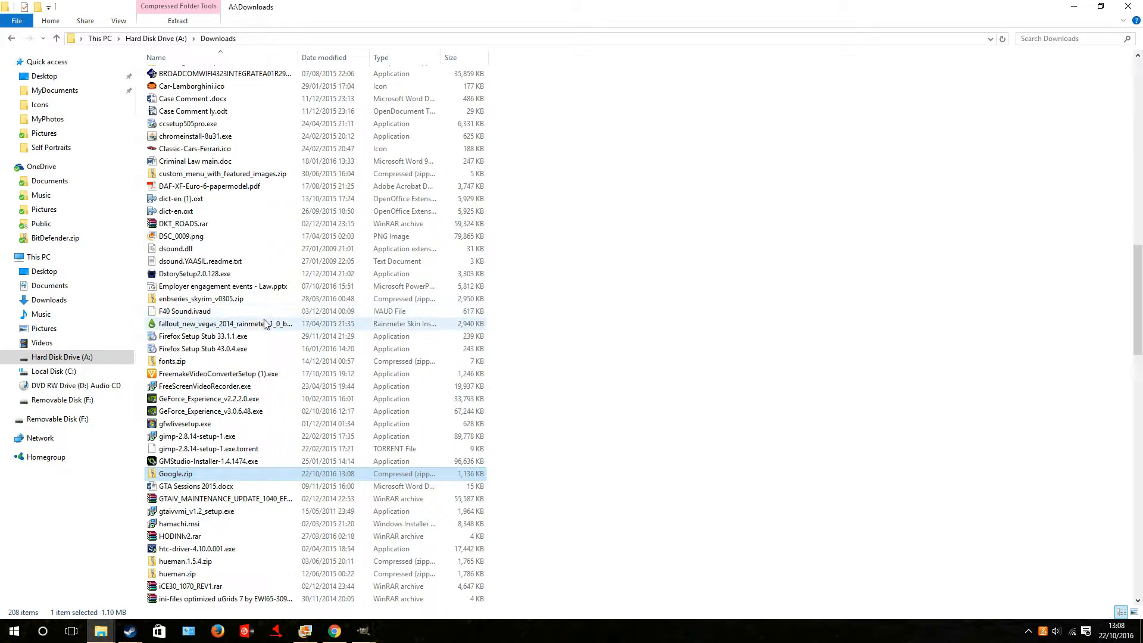
Extract the downloaded Google icon archive from the Downloads folder.
{"action": "double_click", "coordinate": [175, 473]}
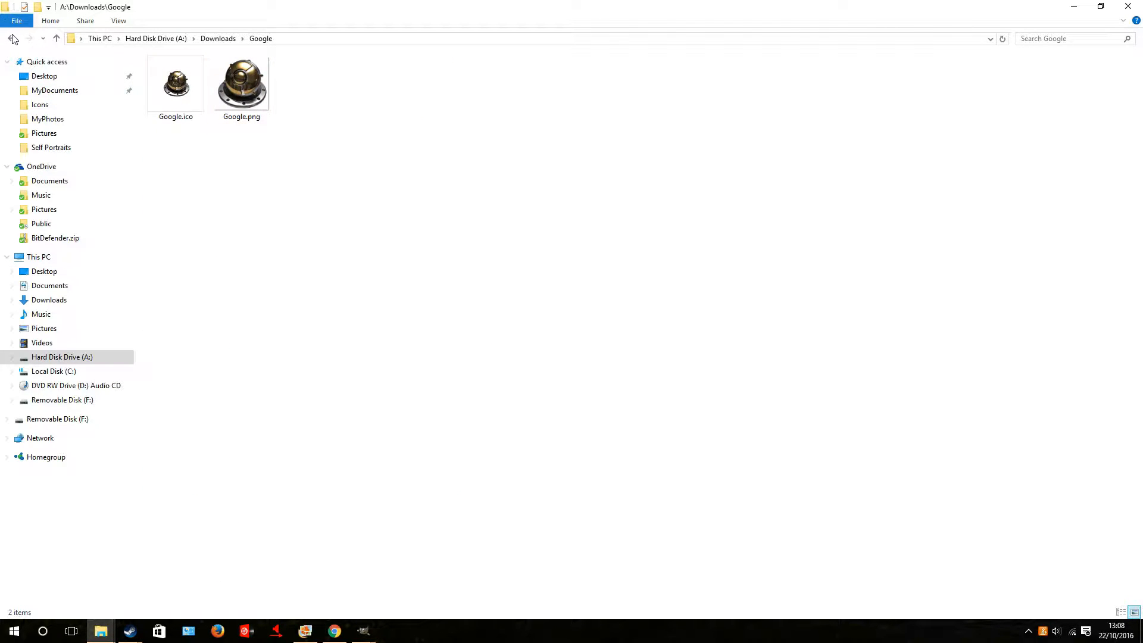
{"action": "left_click", "coordinate": [12, 38]}
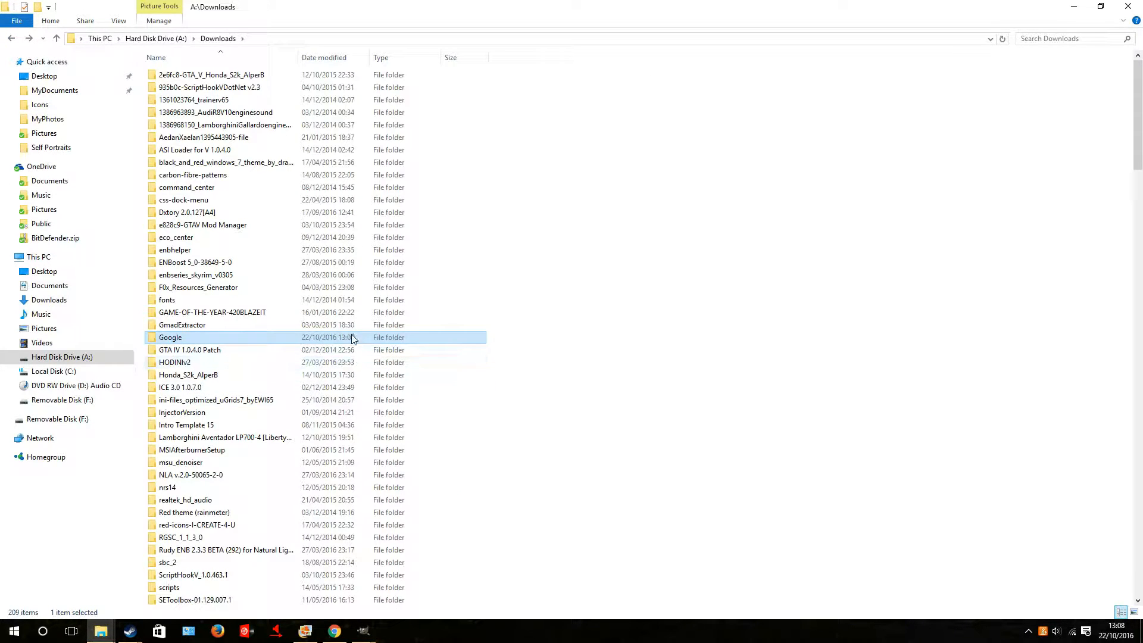
{"action": "mouse_move", "coordinate": [295, 352]}
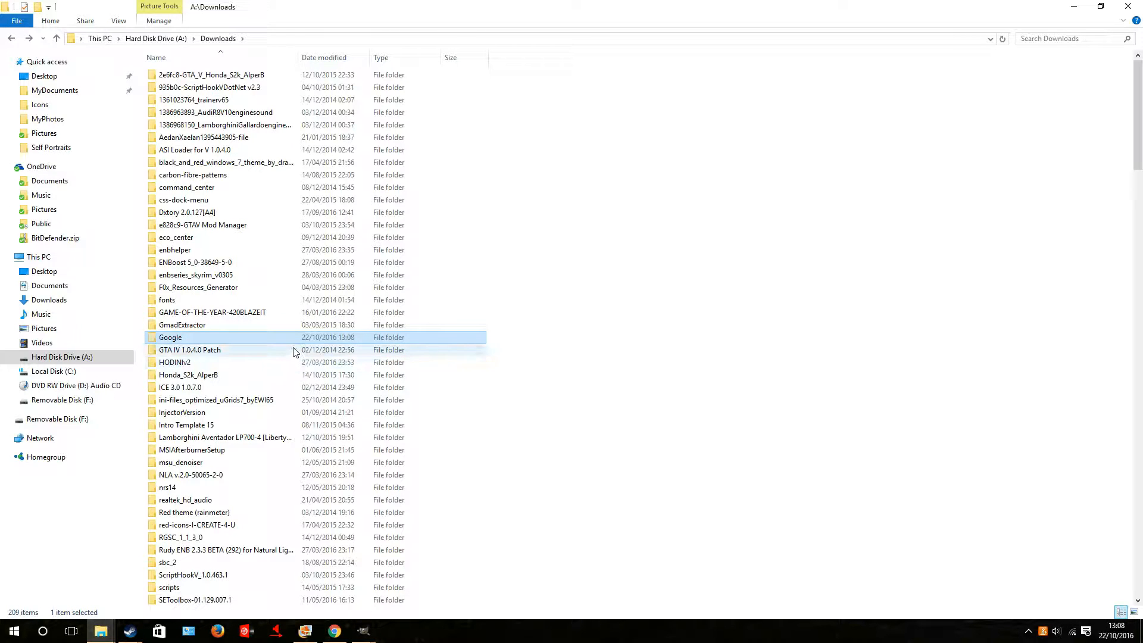
{"action": "left_click", "coordinate": [62, 355]}
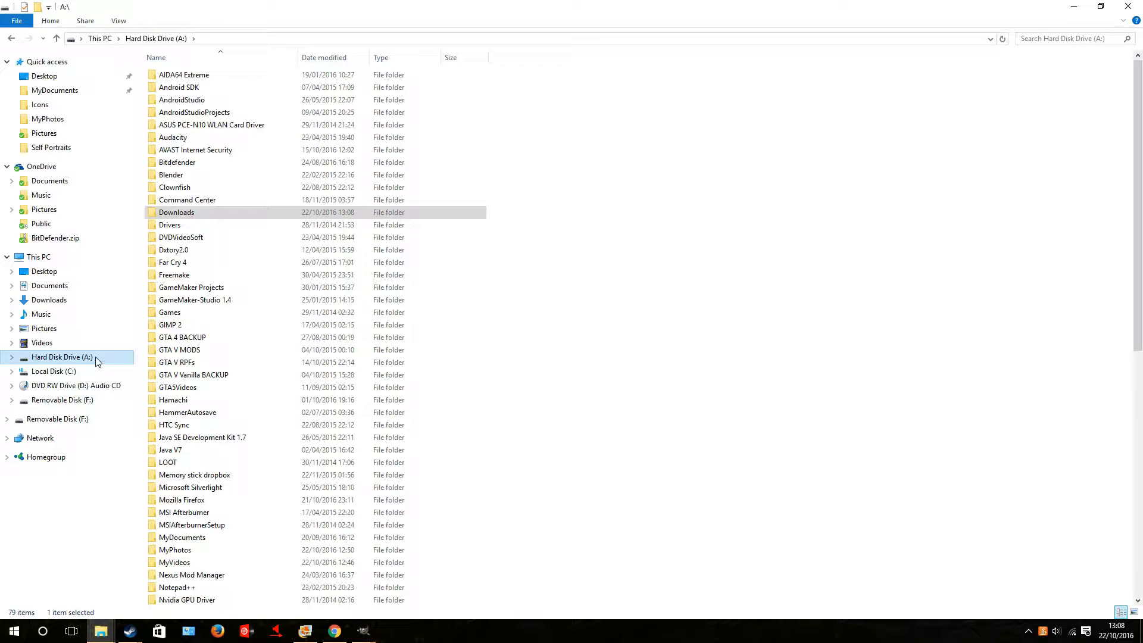
{"action": "scroll", "scroll_direction": "down", "scroll_amount": 3}
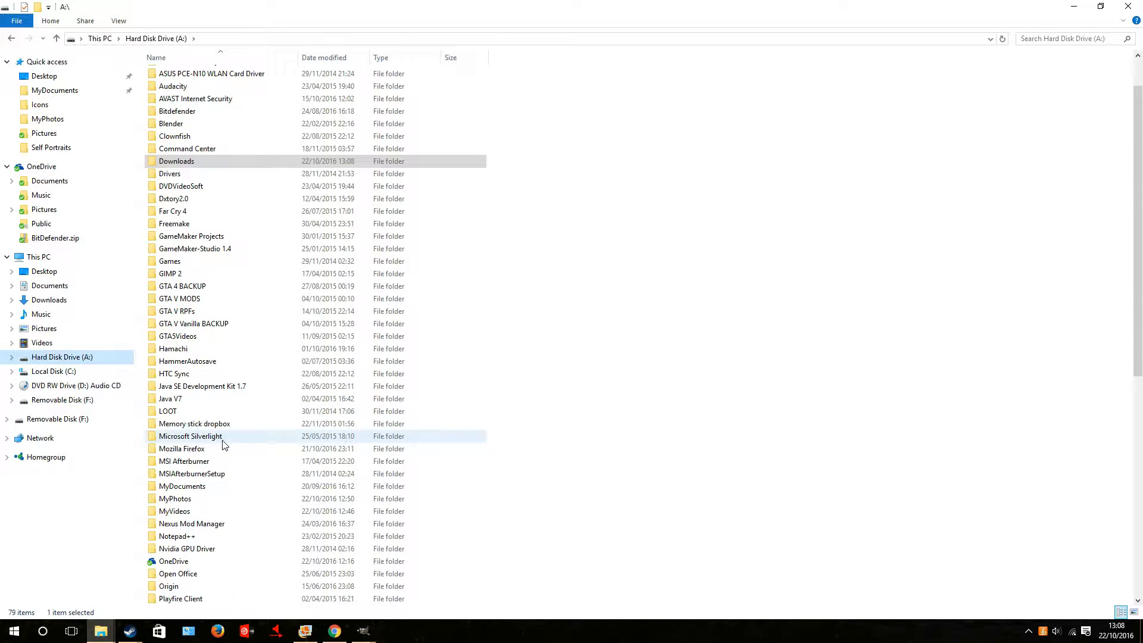
Navigate via This PC into A:\RocketDock\Icons containing the new Google folder.
{"action": "left_click", "coordinate": [38, 257]}
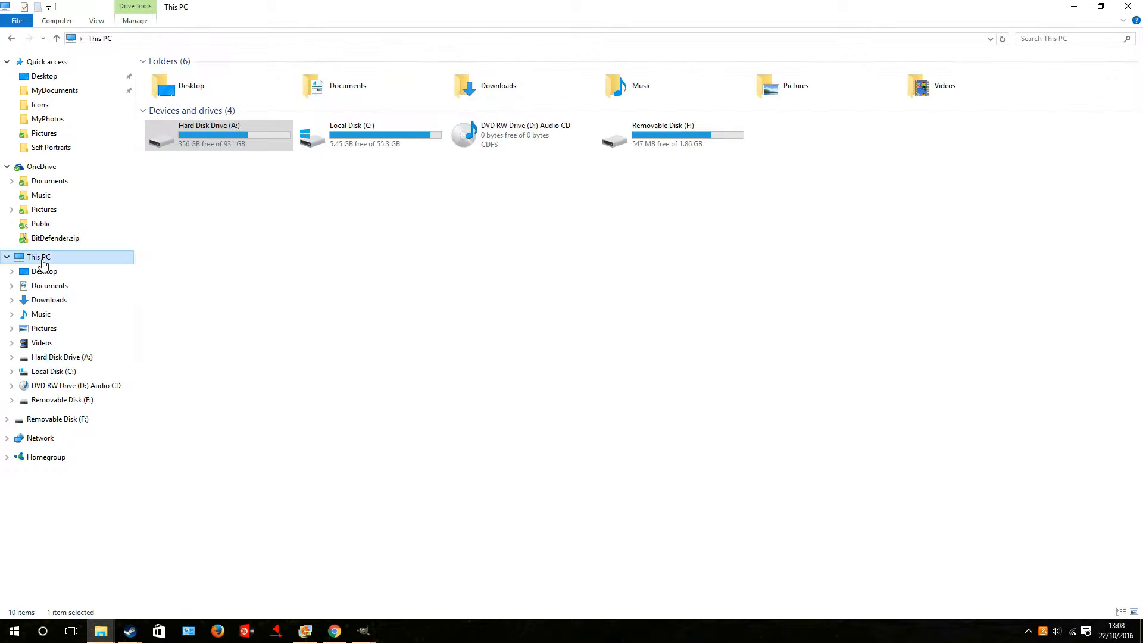
{"action": "double_click", "coordinate": [352, 134]}
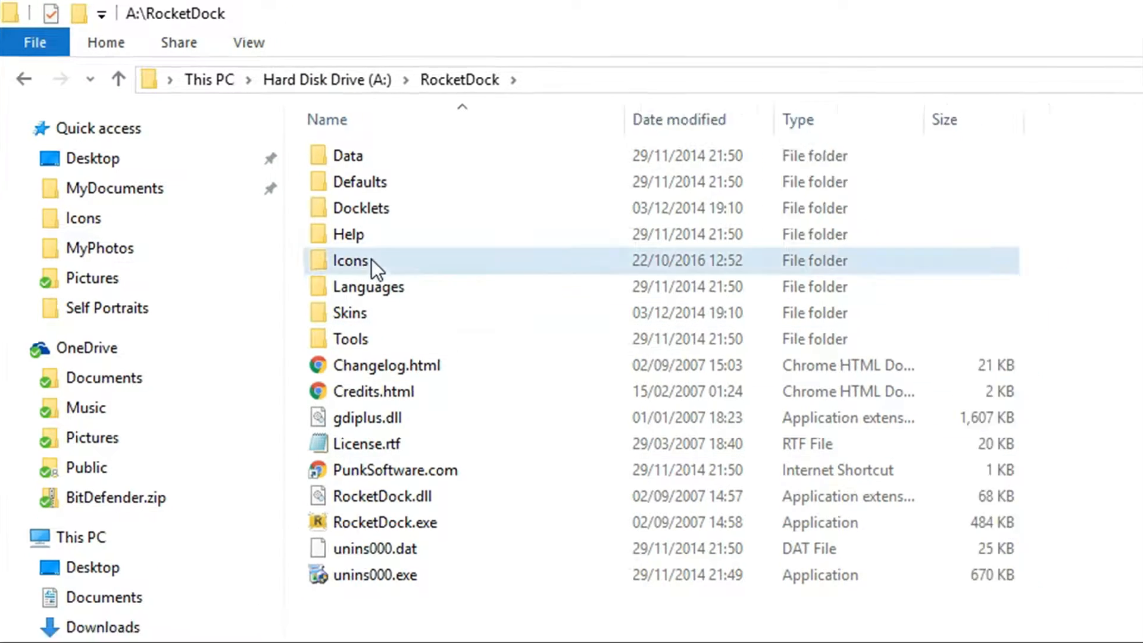
{"action": "double_click", "coordinate": [350, 261]}
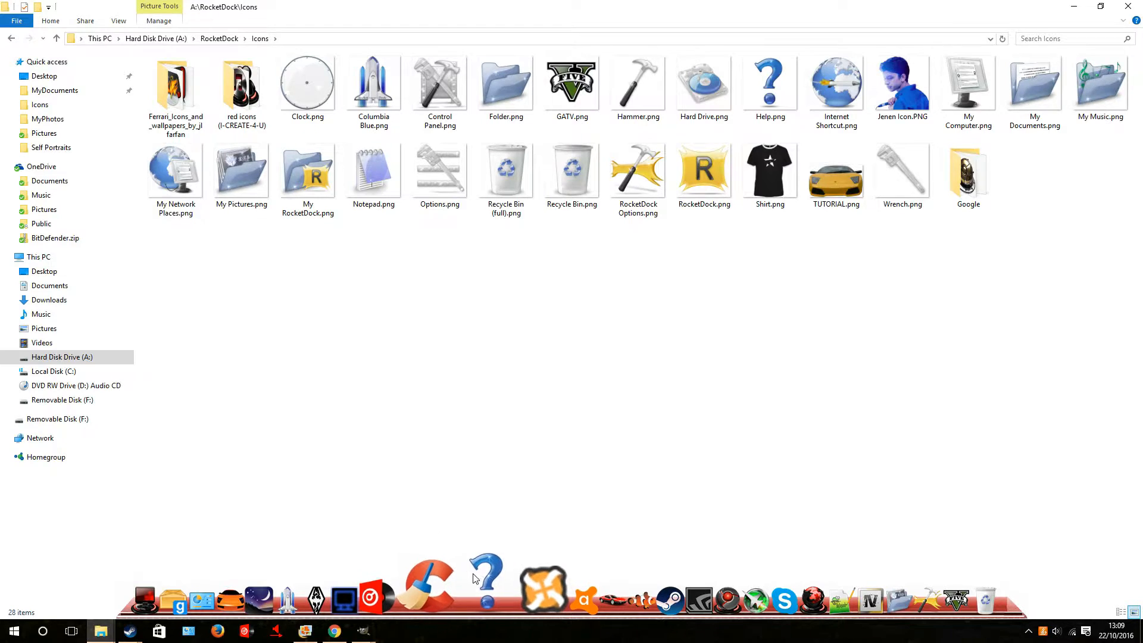
Give the question-mark dock icon the gold sphere Google.png image.
{"action": "right_click", "coordinate": [486, 564]}
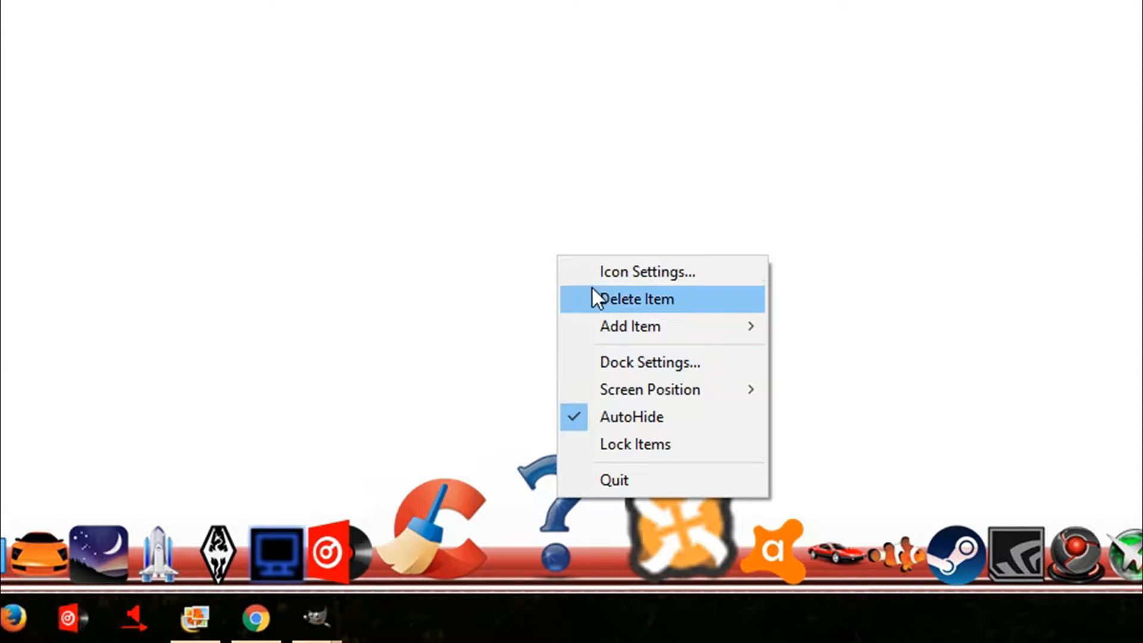
{"action": "left_click", "coordinate": [645, 271]}
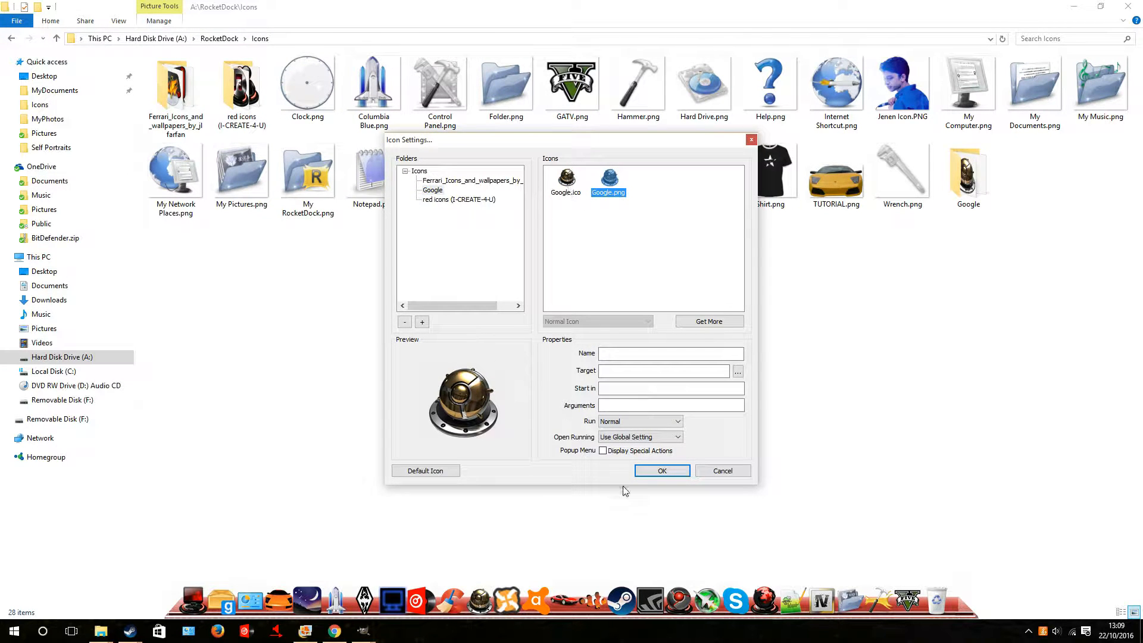
{"action": "left_click", "coordinate": [661, 471]}
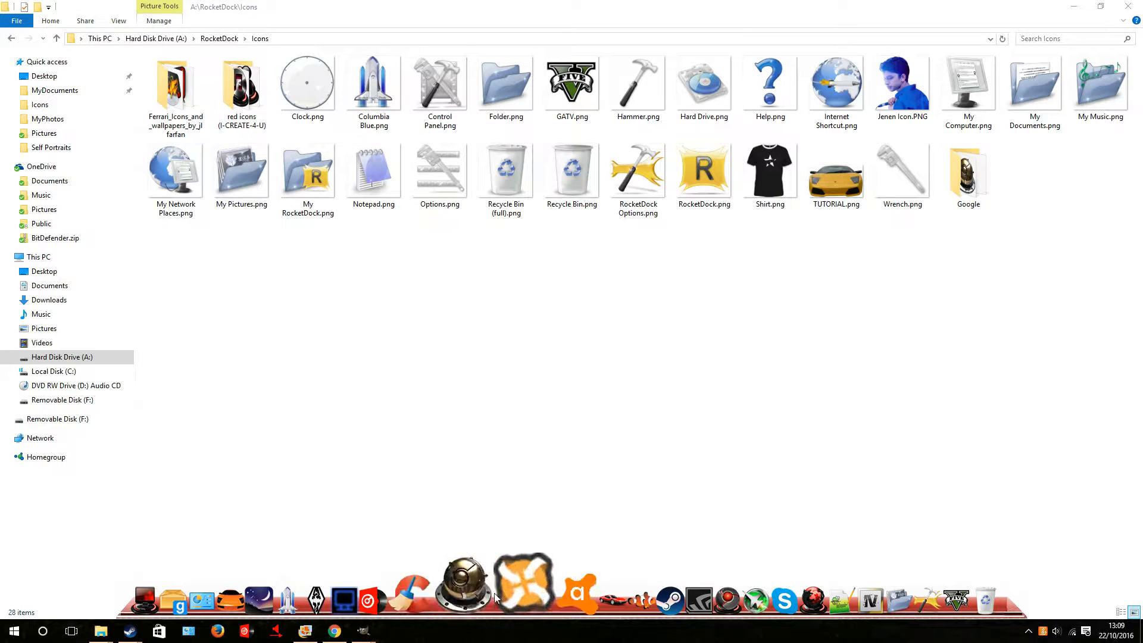
Link the gold icon to google.co.nz and name it 'Bob'.
{"action": "left_click", "coordinate": [333, 631]}
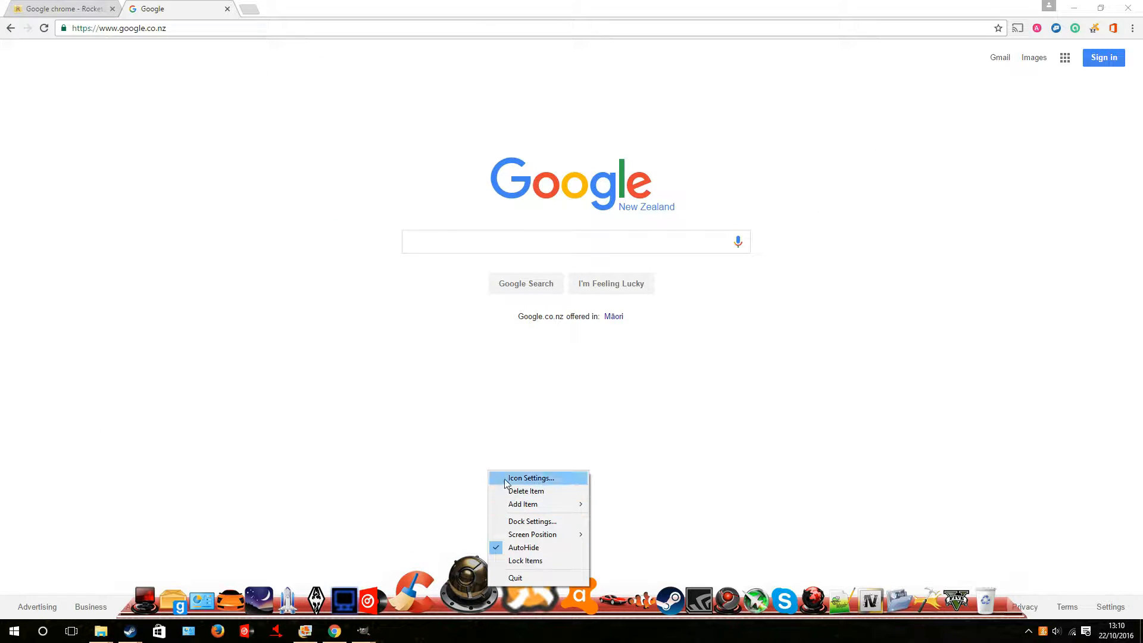
{"action": "left_click", "coordinate": [531, 478]}
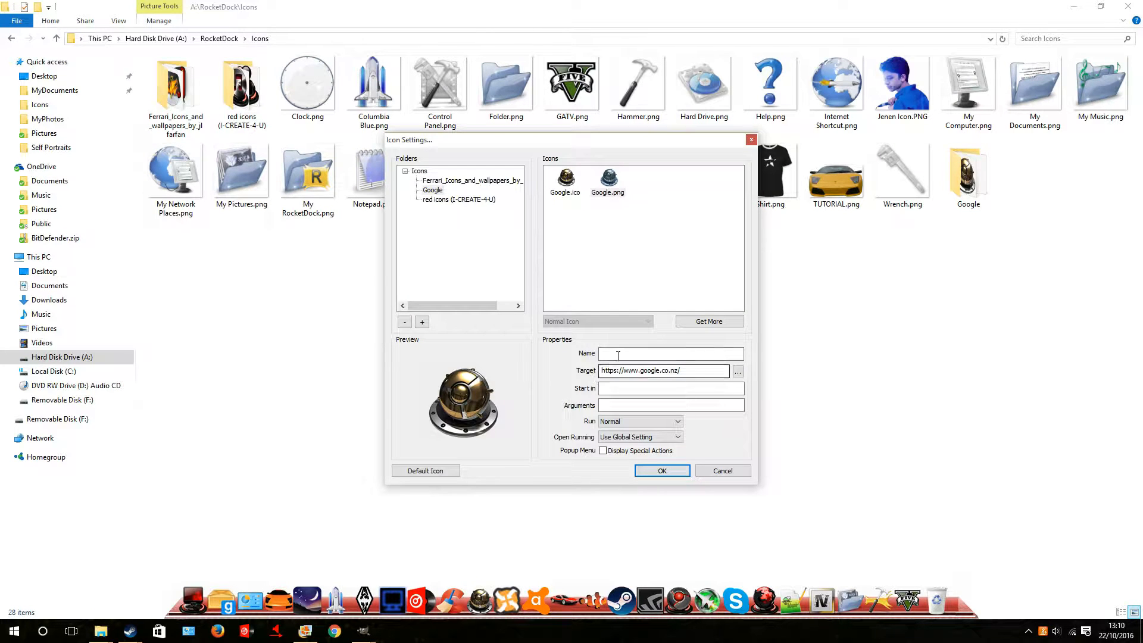
{"action": "type", "text": "Bob"}
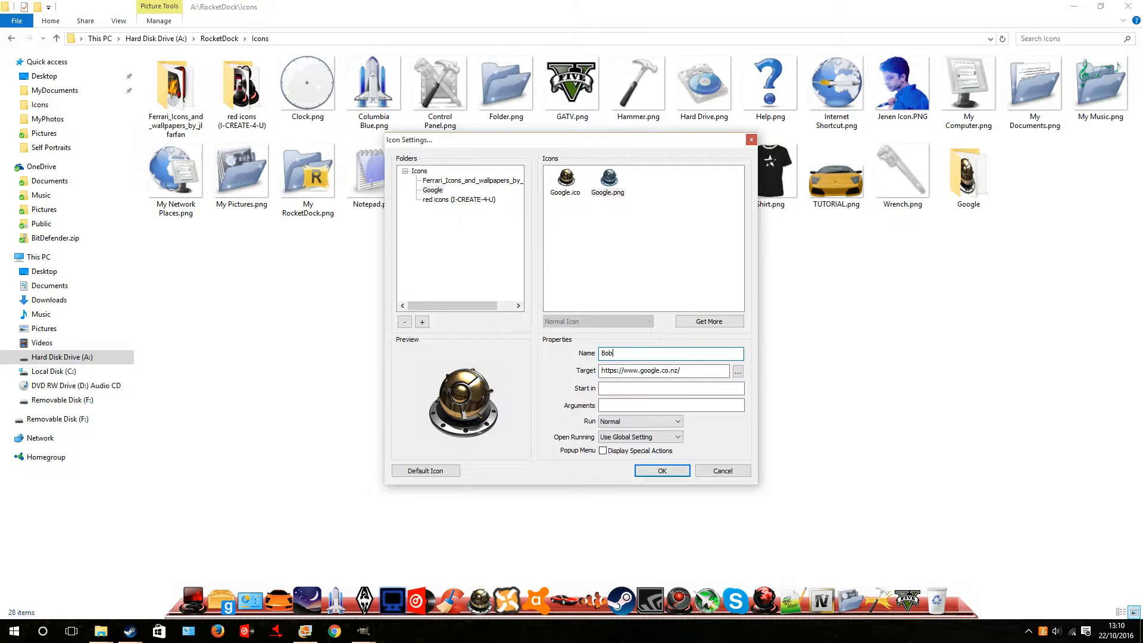
{"action": "left_click", "coordinate": [660, 471]}
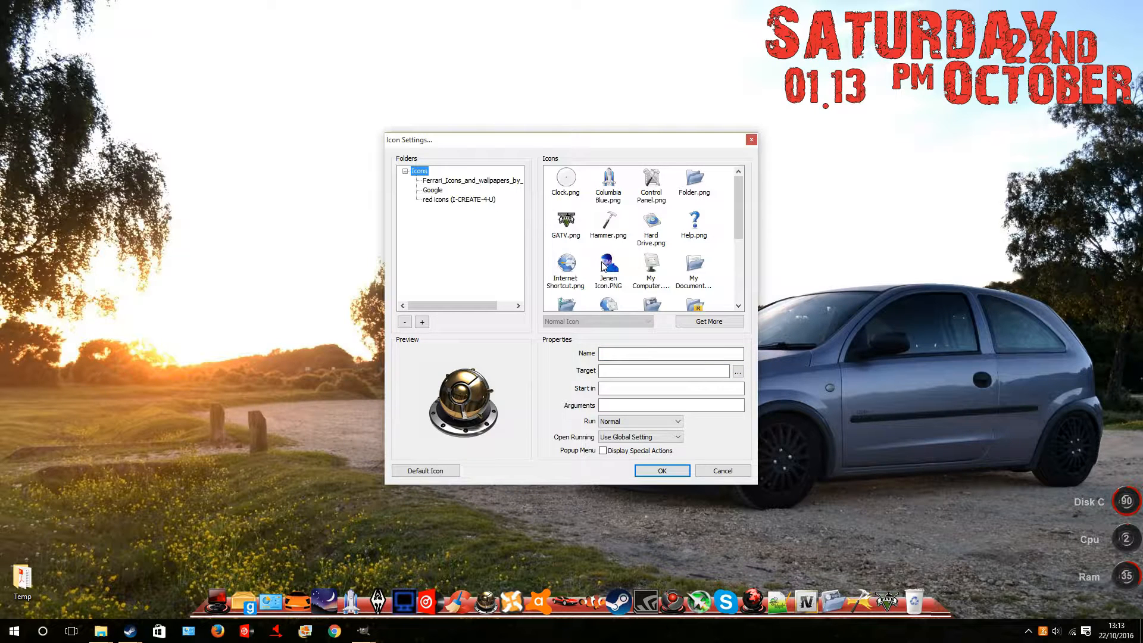
Choose Jenen Icon.PNG as the face picture and add A:\RocketDock's Temp folder to the dock.
{"action": "left_click", "coordinate": [608, 268]}
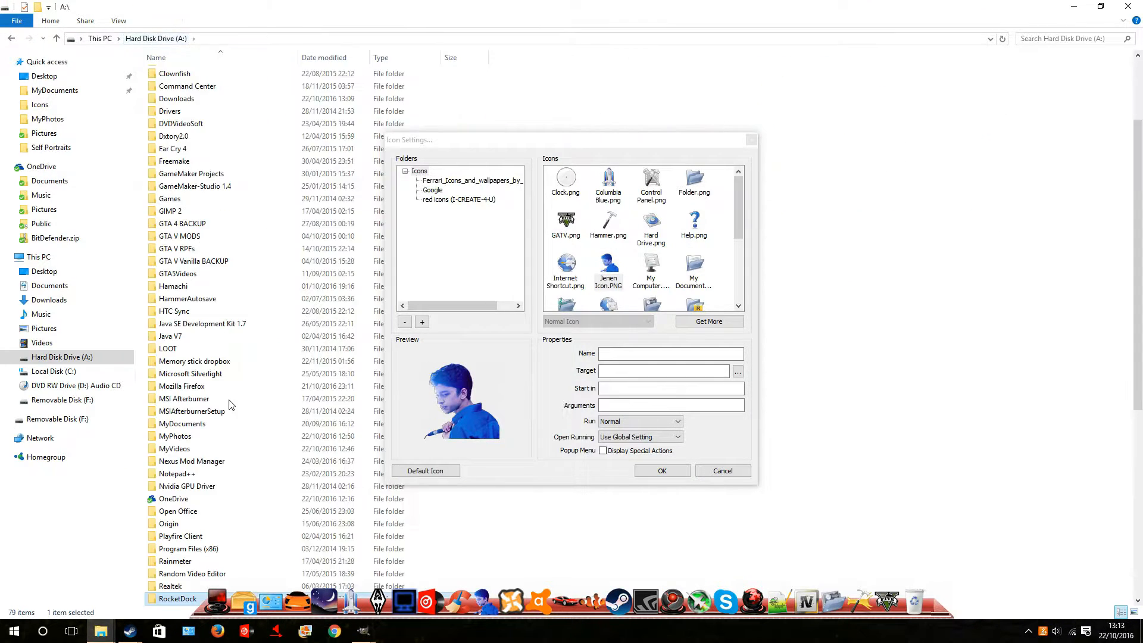
{"action": "double_click", "coordinate": [178, 599]}
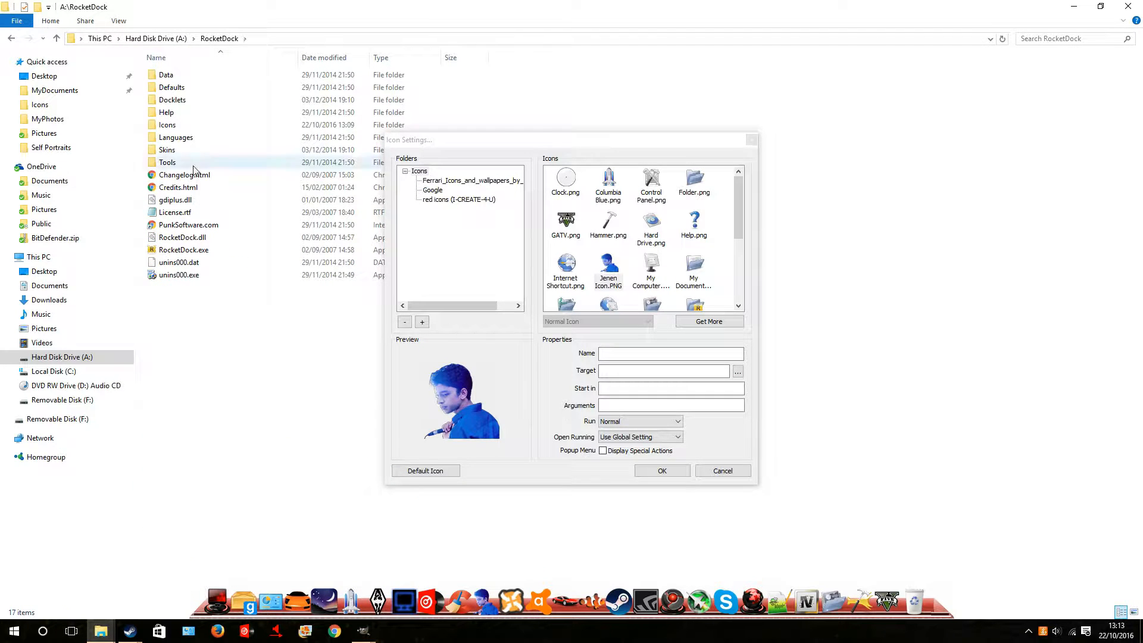
{"action": "double_click", "coordinate": [166, 125]}
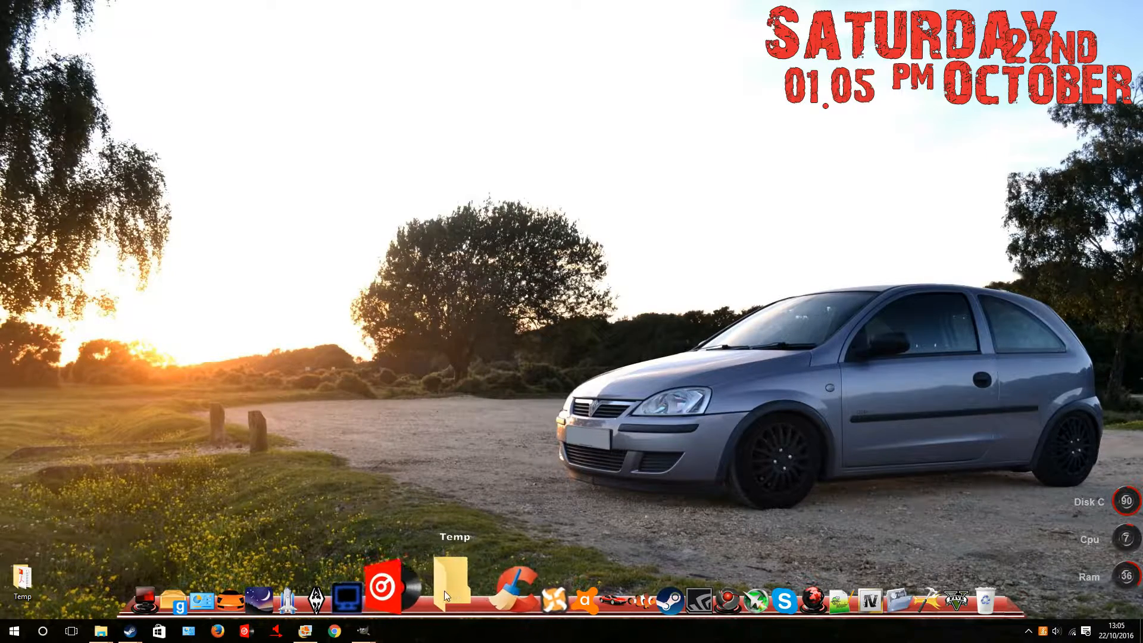
Select the traced car path, isolate it on transparency and crop tightly around it.
{"action": "right_click", "coordinate": [453, 580]}
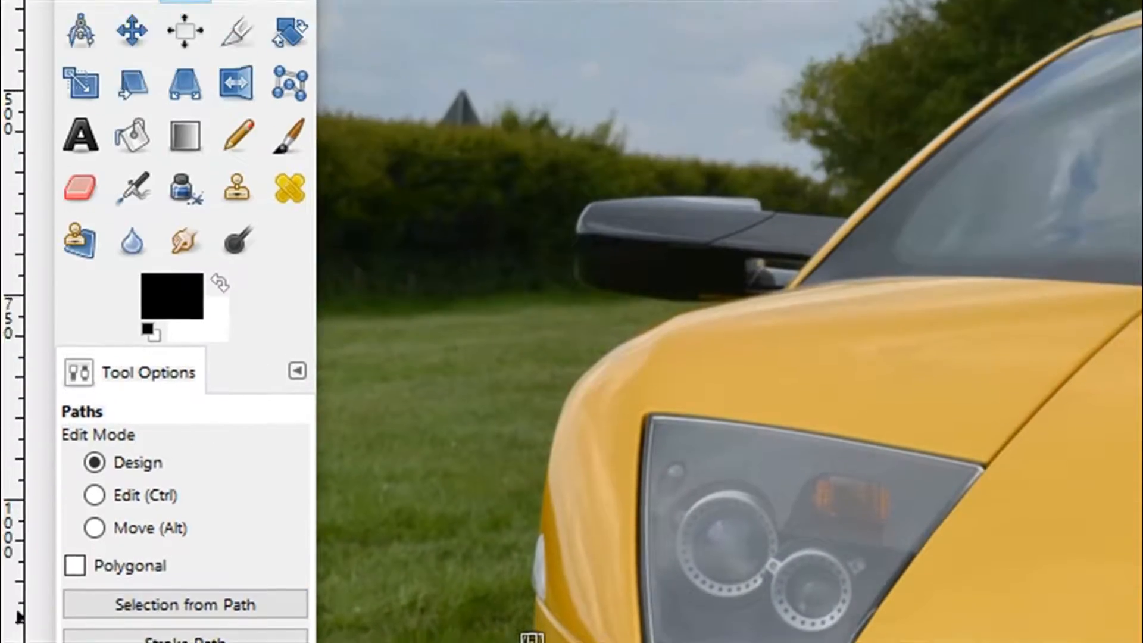
{"action": "left_click", "coordinate": [63, 24]}
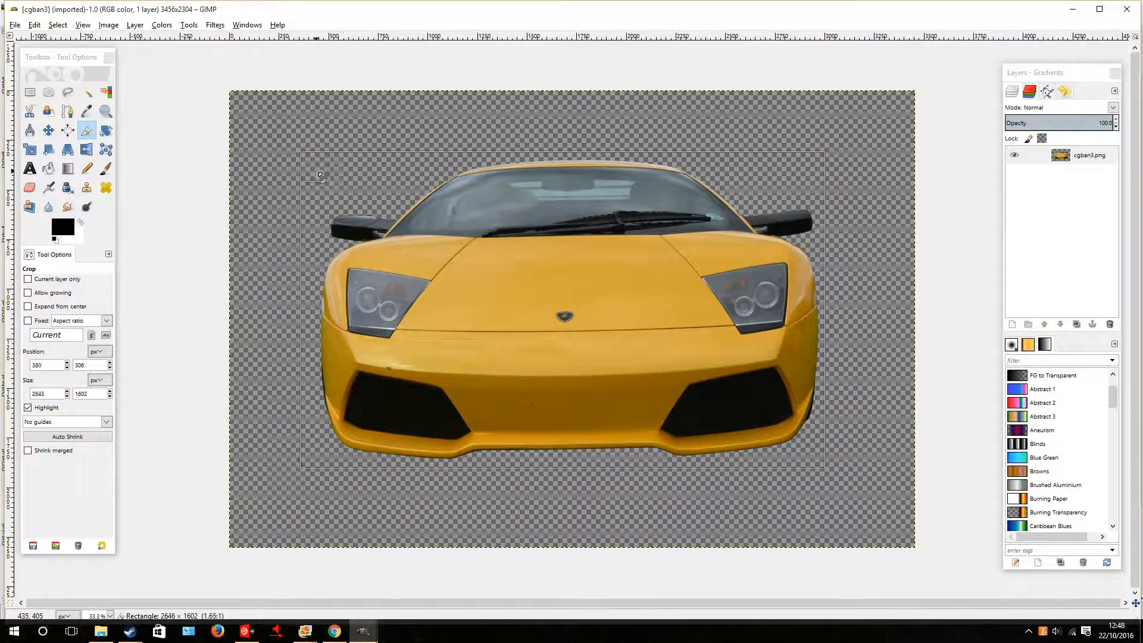
{"action": "left_click_drag", "start_coordinate": [301, 153], "coordinate": [319, 157]}
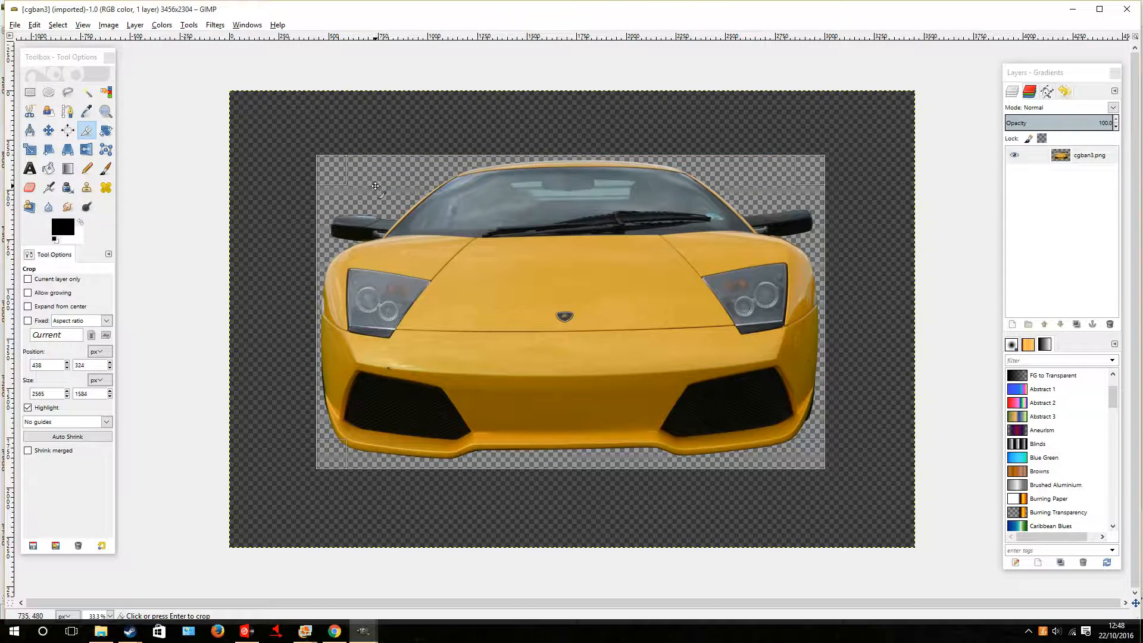
{"action": "key", "text": "Return"}
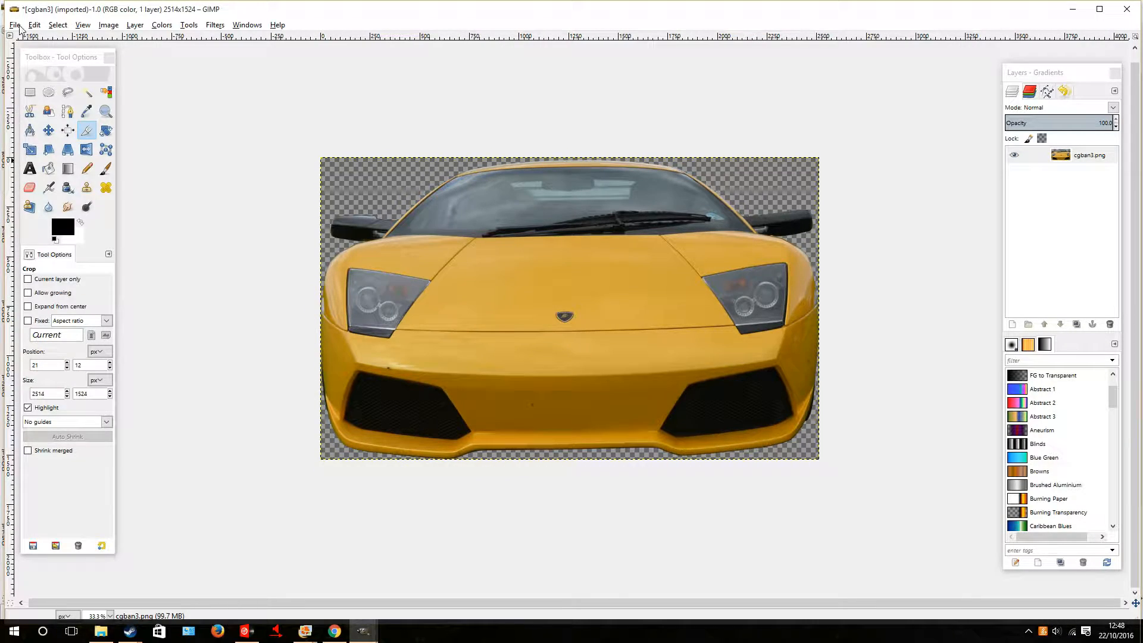
Save the cut-out as TUTORIAL.png and apply it to a dock icon targeting a Google search URL.
{"action": "left_click", "coordinate": [14, 25]}
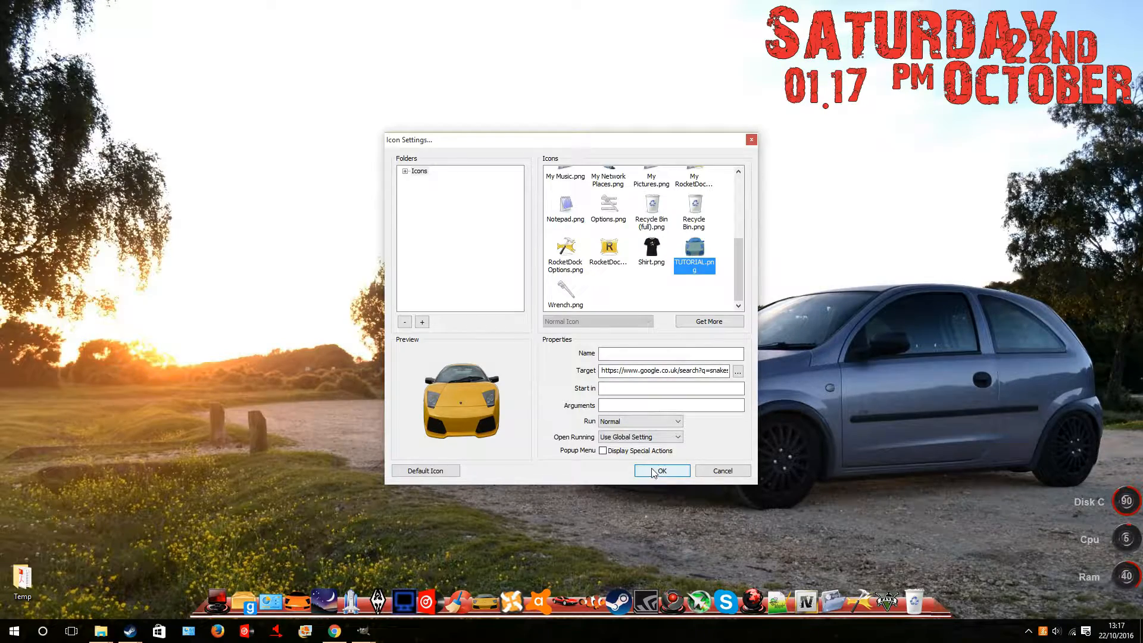
{"action": "left_click", "coordinate": [661, 470]}
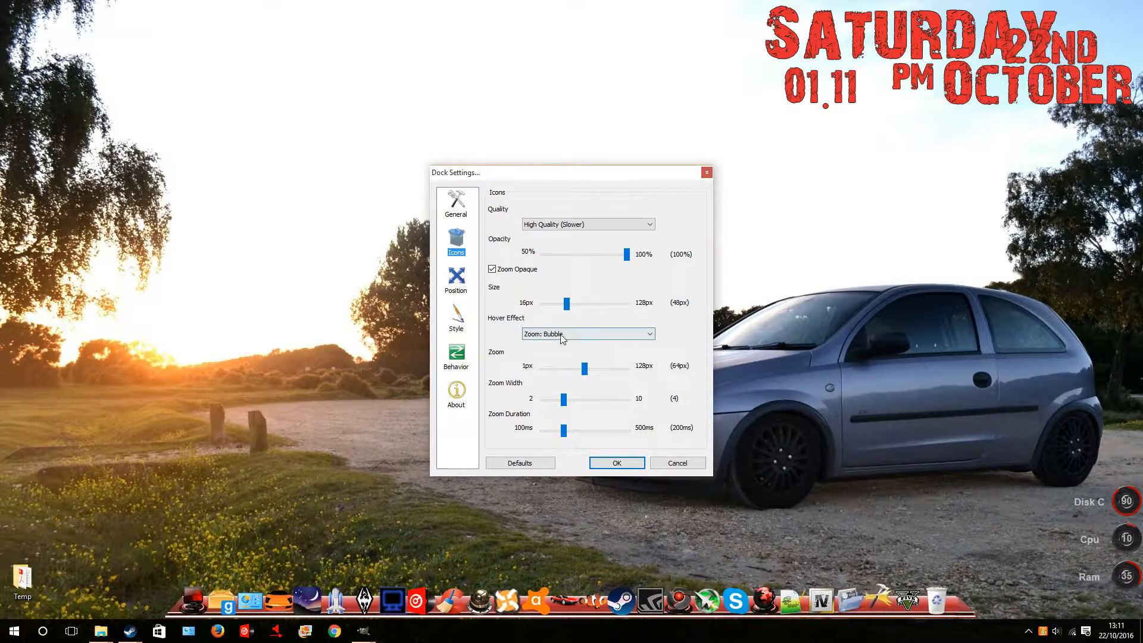
Drag the Size slider to set dock icons to about 53 px.
{"action": "left_click_drag", "start_coordinate": [566, 304], "coordinate": [572, 304]}
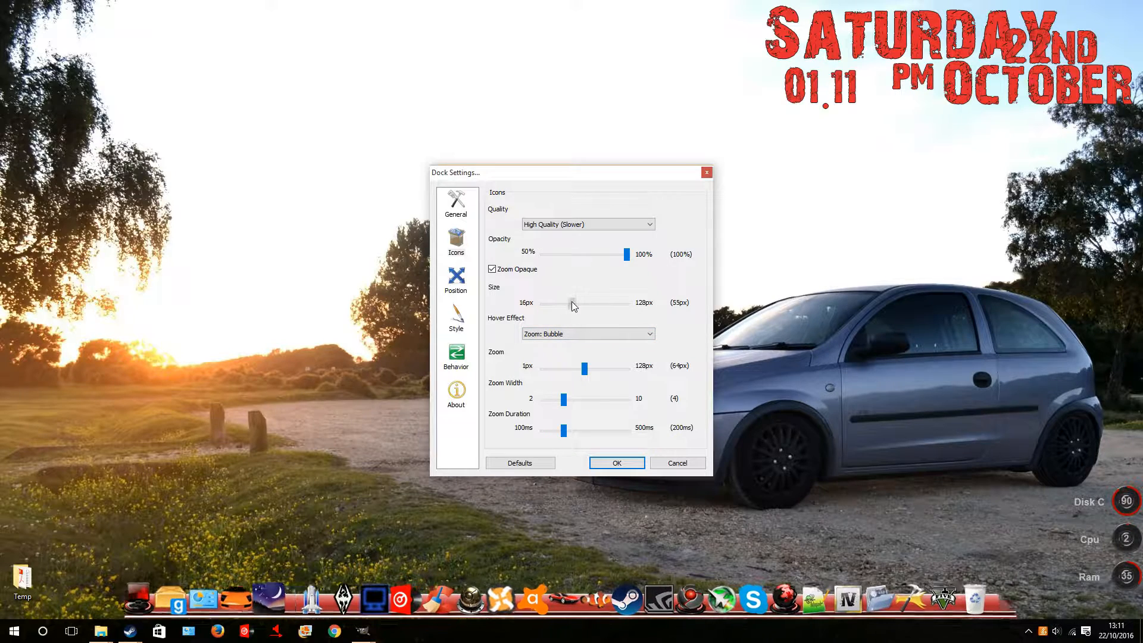
{"action": "left_click_drag", "start_coordinate": [573, 302], "coordinate": [569, 302]}
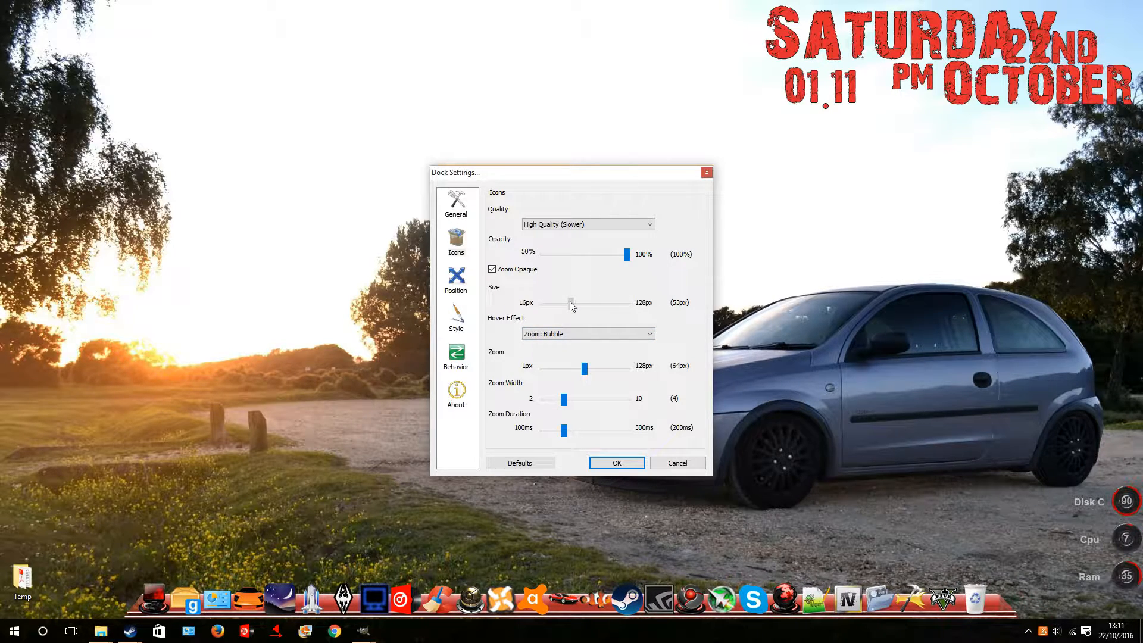
{"action": "left_click_drag", "start_coordinate": [570, 303], "coordinate": [567, 302]}
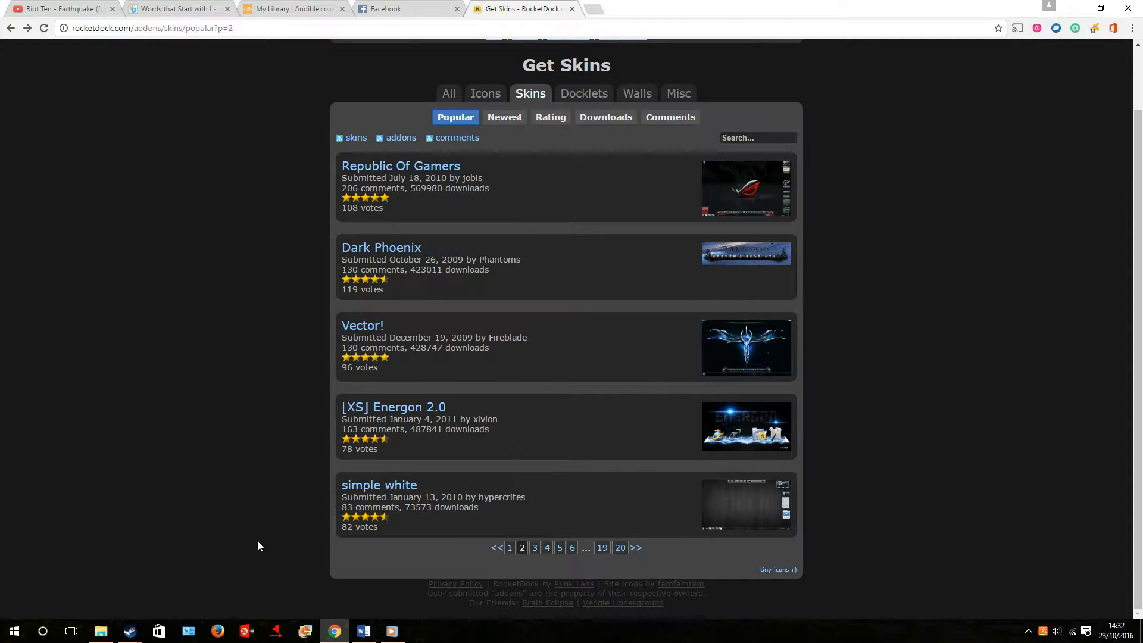
Open the A:\RocketDock\Skins folder listing the installed skins.
{"action": "left_click", "coordinate": [100, 631]}
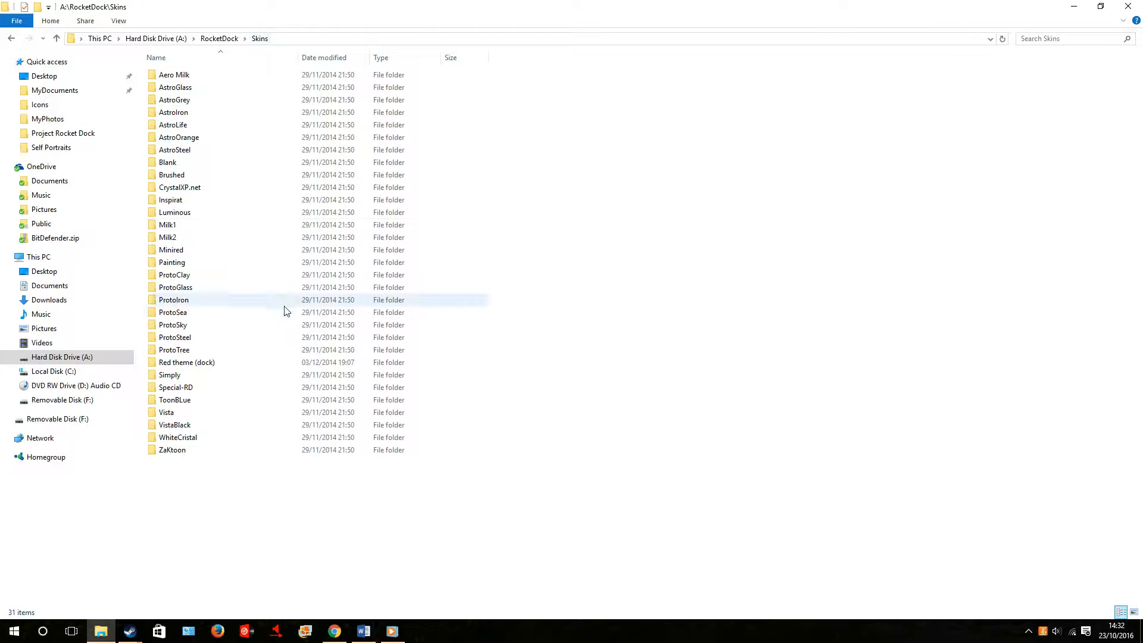
{"action": "mouse_move", "coordinate": [328, 362]}
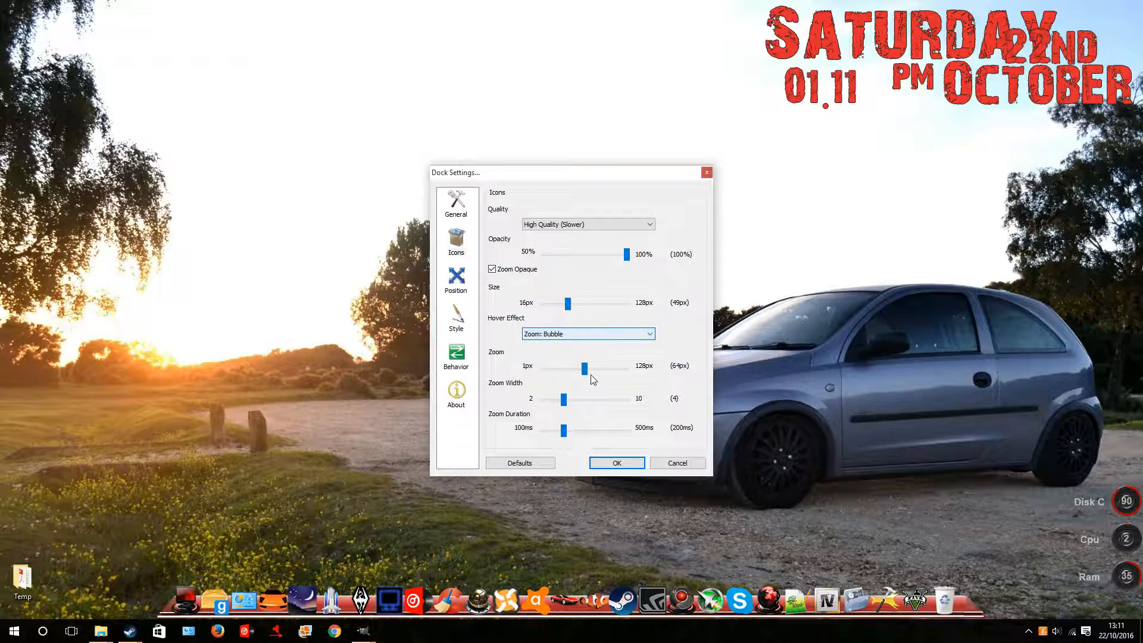
Sweep the Zoom slider from about 109 px up high and down to 13 px hover magnification.
{"action": "left_click_drag", "start_coordinate": [583, 368], "coordinate": [582, 368]}
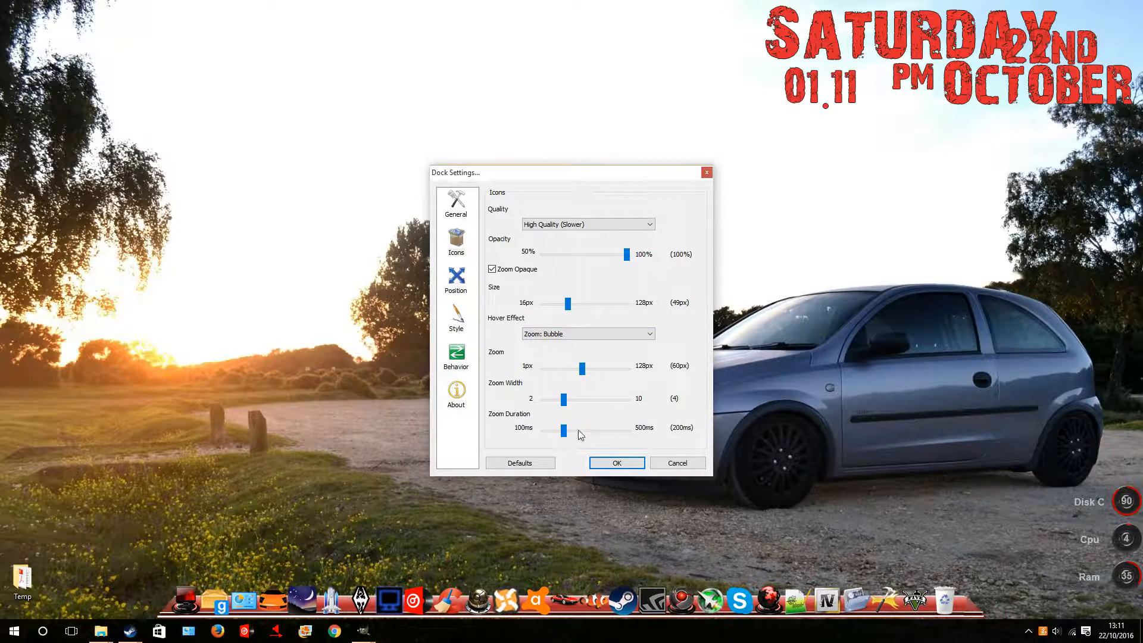
{"action": "left_click_drag", "start_coordinate": [580, 368], "coordinate": [614, 367]}
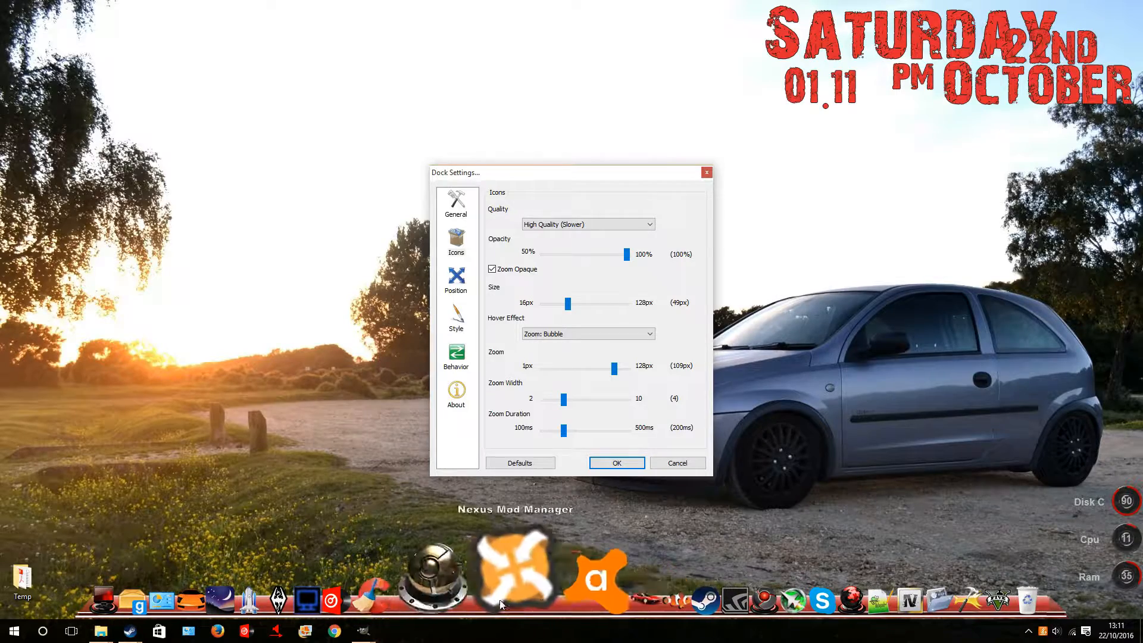
{"action": "left_click_drag", "start_coordinate": [614, 367], "coordinate": [563, 367]}
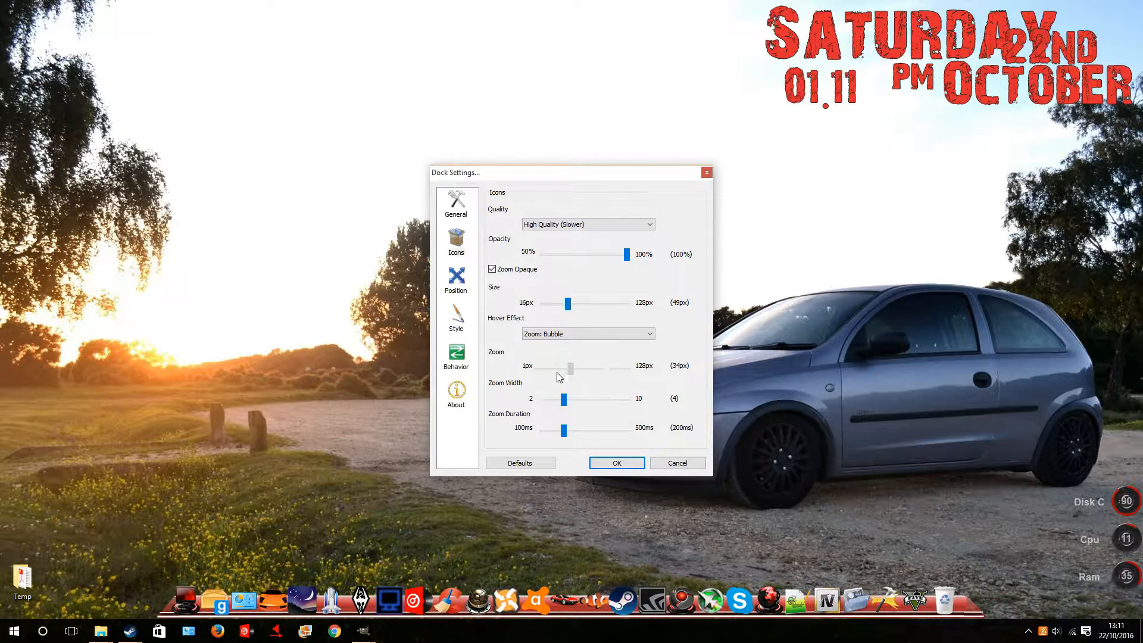
{"action": "left_click_drag", "start_coordinate": [570, 366], "coordinate": [550, 366]}
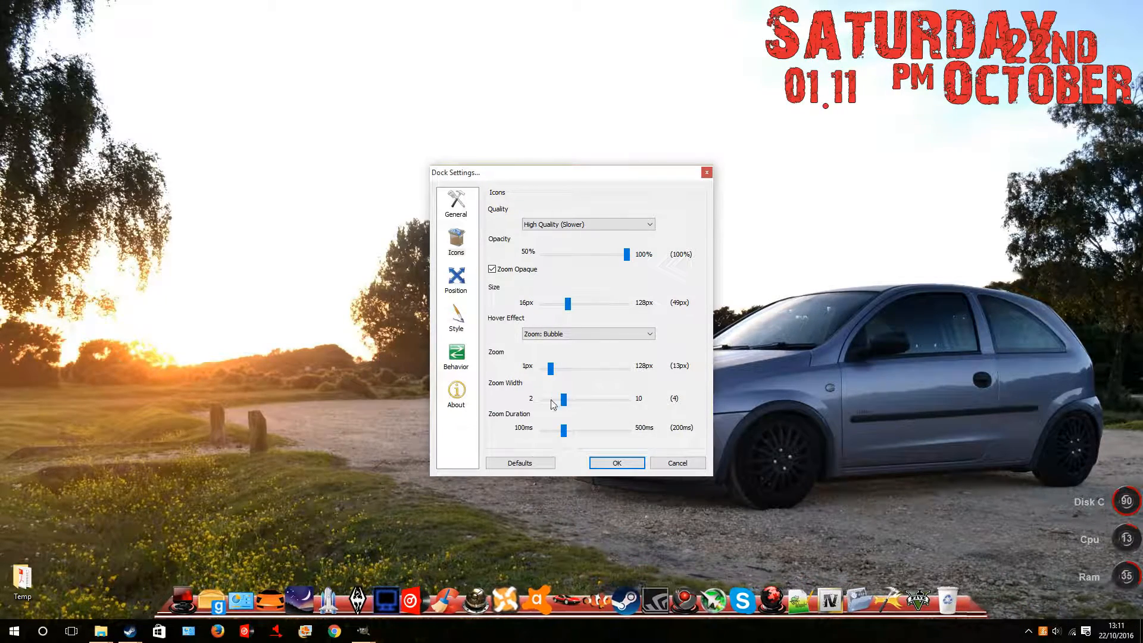